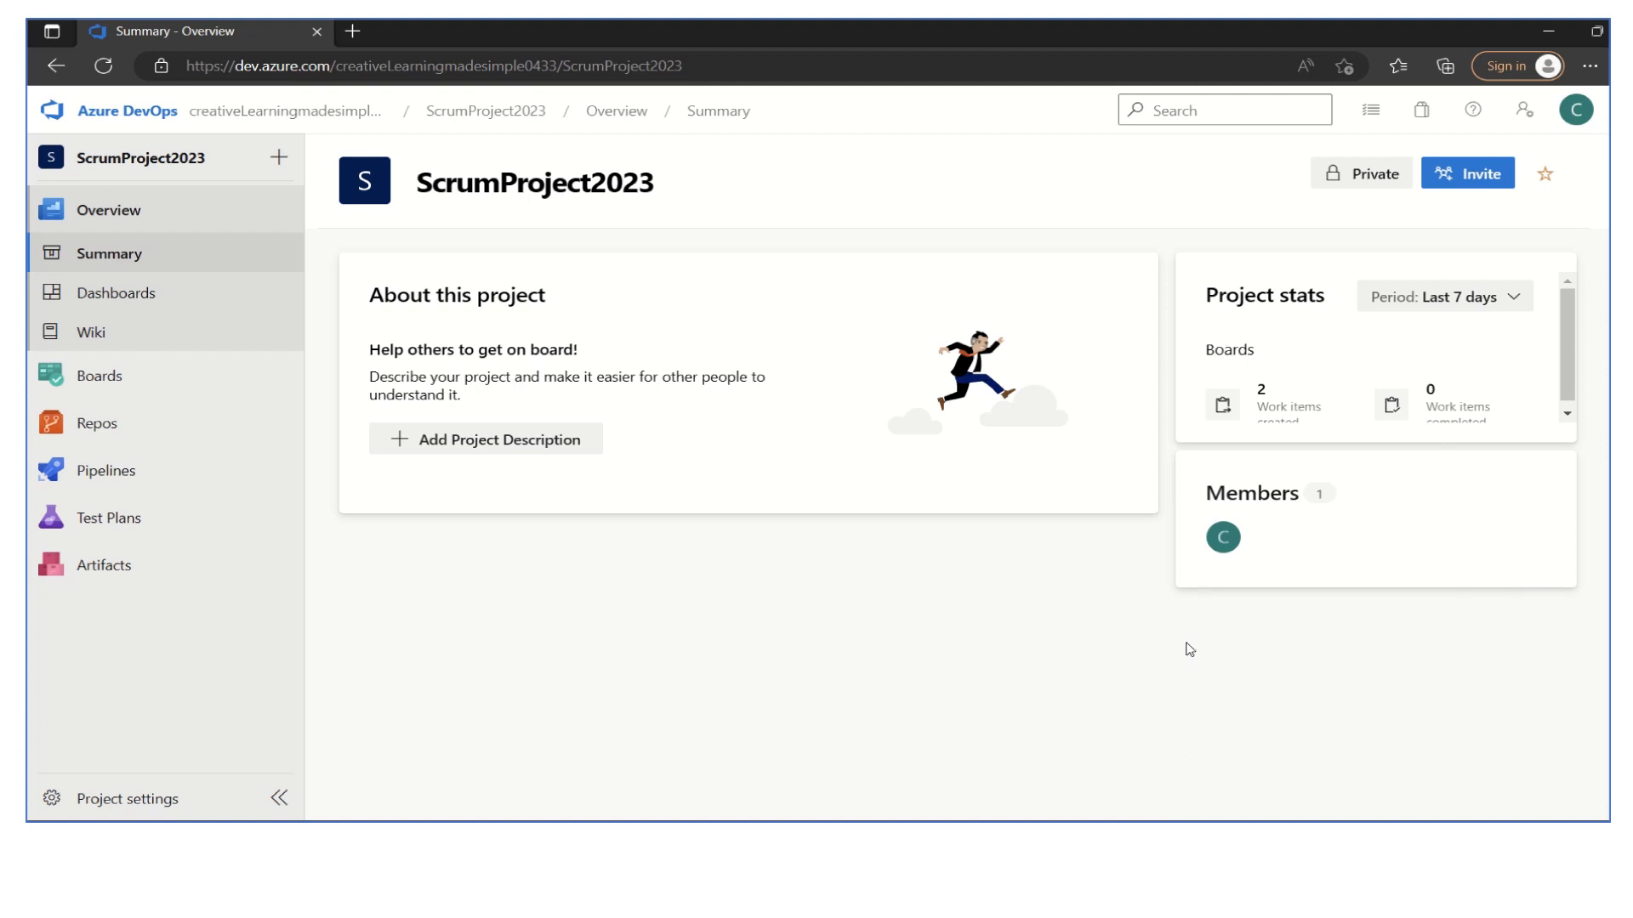
{"action": "mouse_move", "coordinate": [659, 379]}
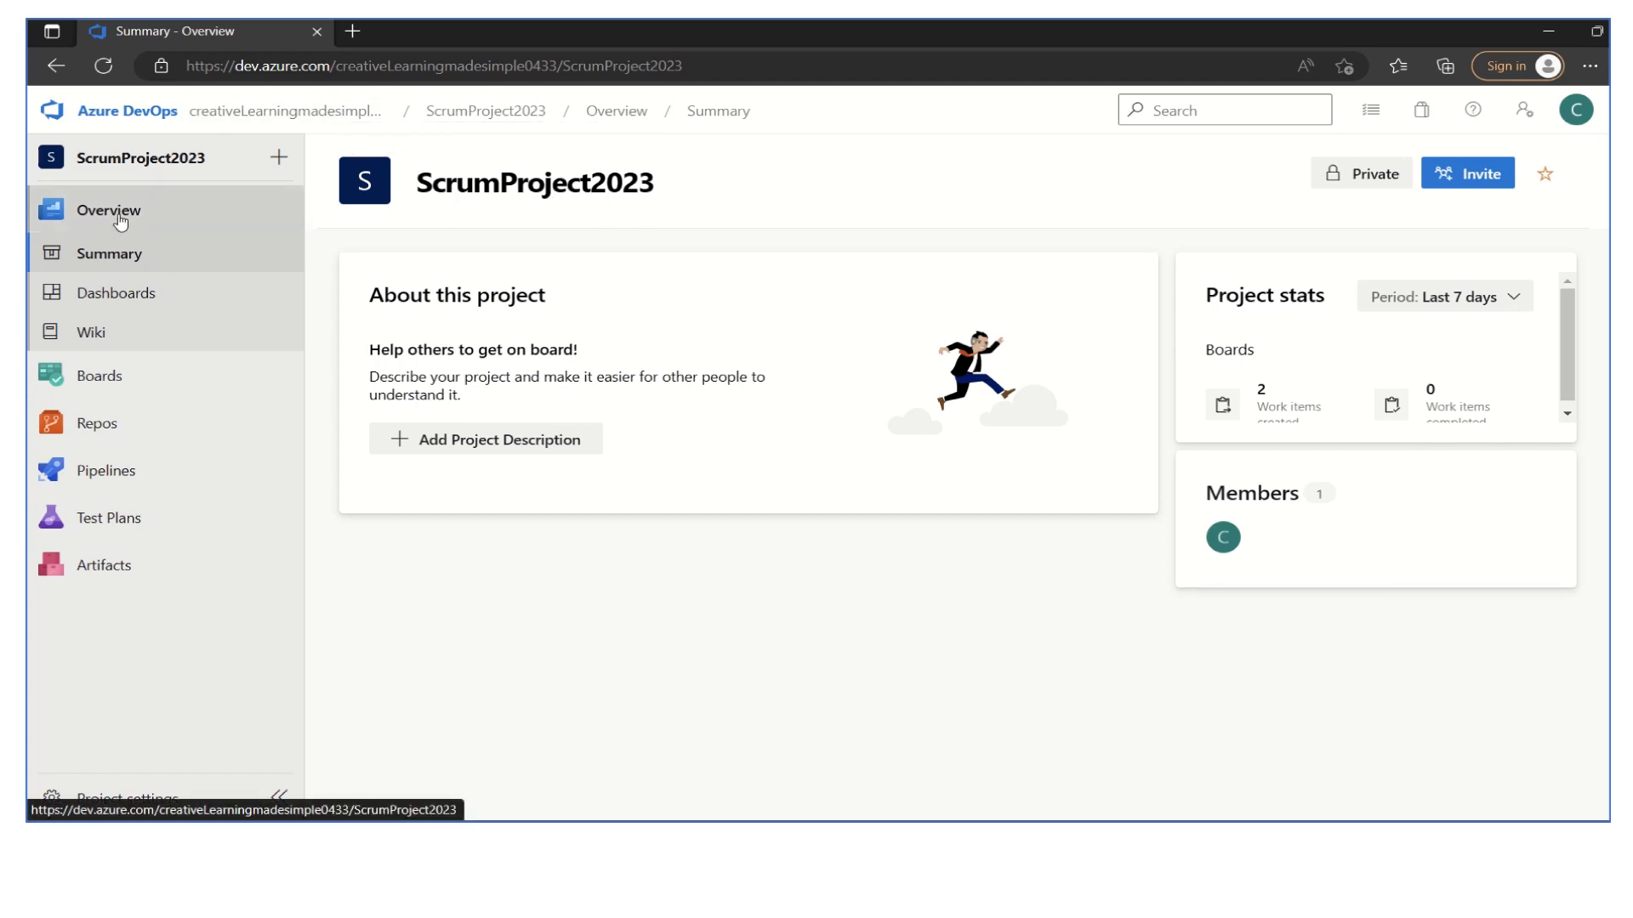
- Open the ScrumProject2023 Team's Sprint 1 backlog under Boards > Sprints
{"action": "left_click", "coordinate": [107, 209]}
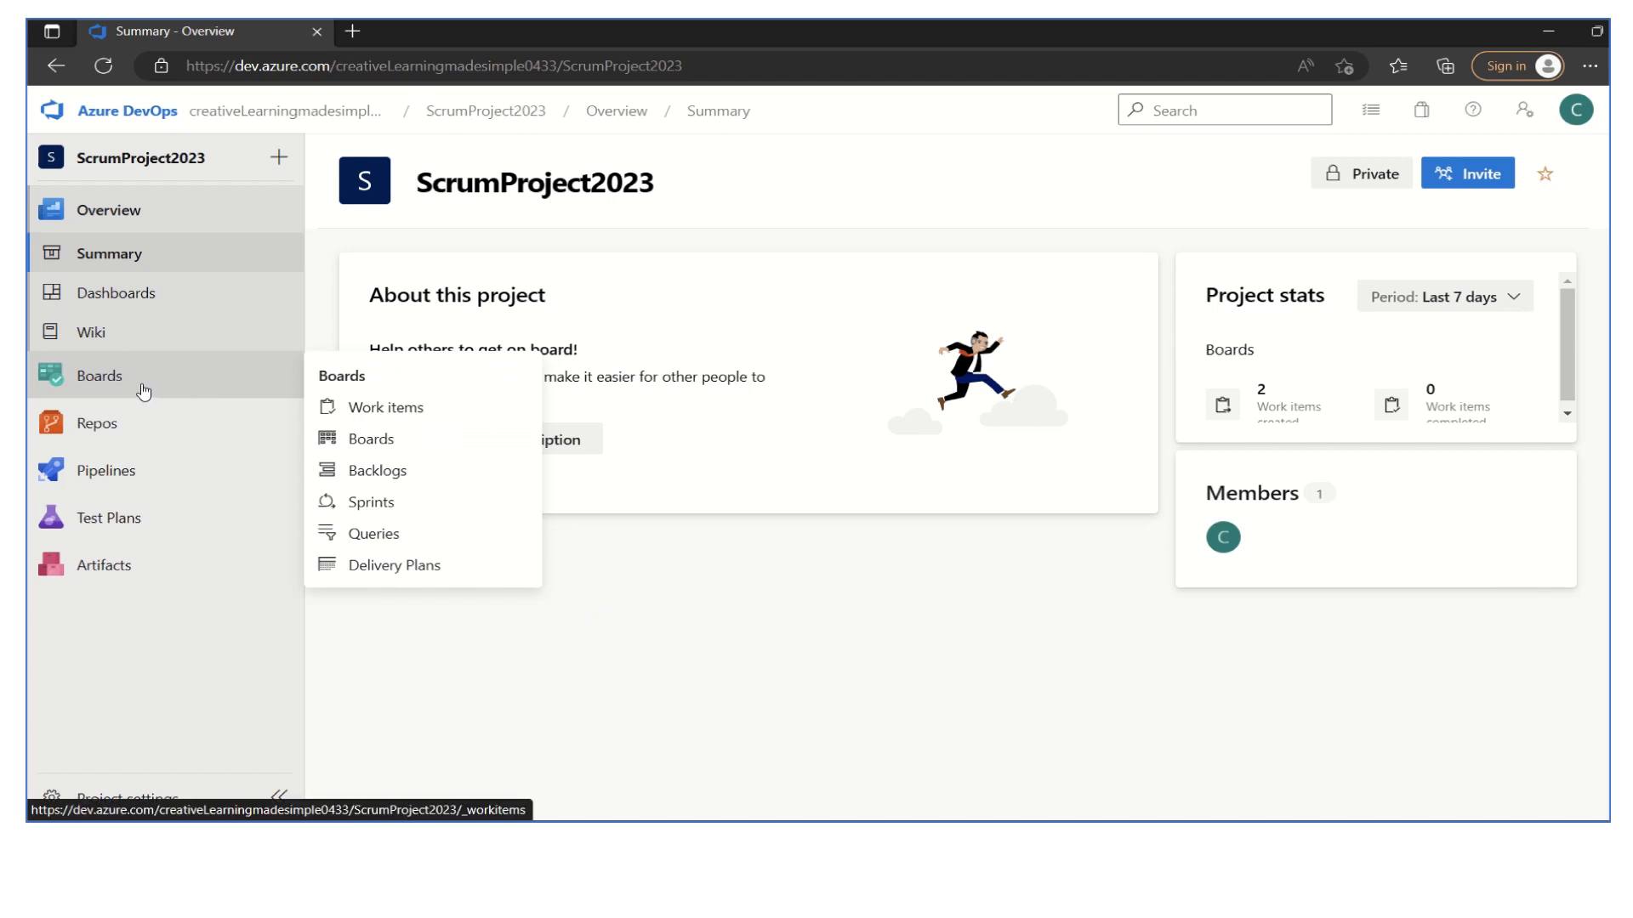
{"action": "mouse_move", "coordinate": [371, 501]}
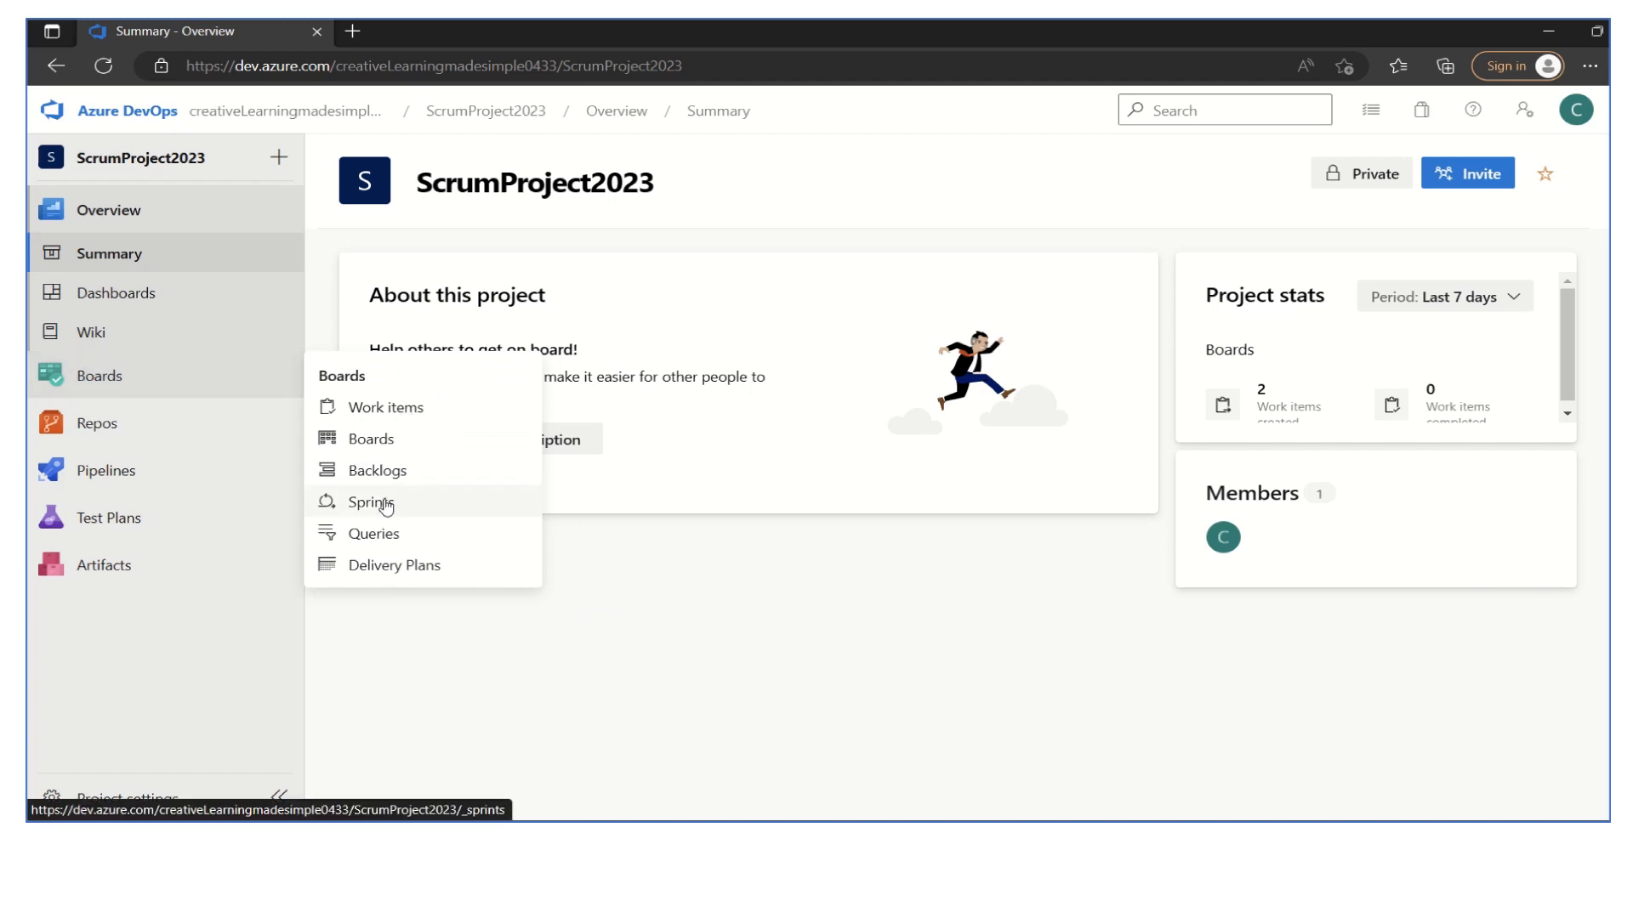
{"action": "left_click", "coordinate": [375, 502]}
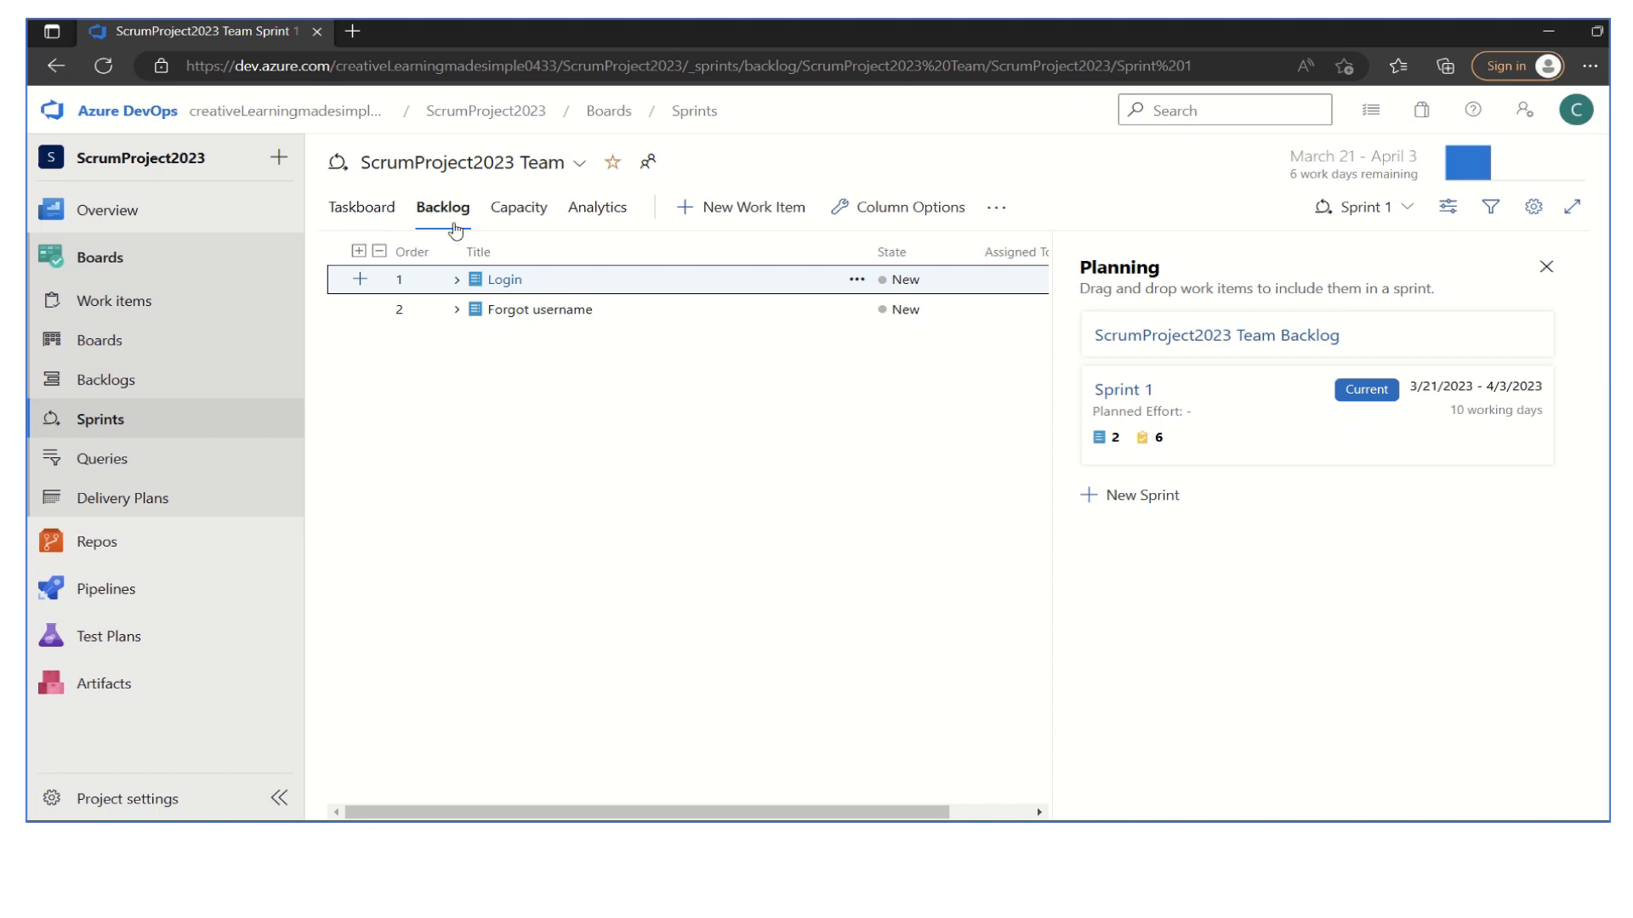
{"action": "mouse_move", "coordinate": [534, 231]}
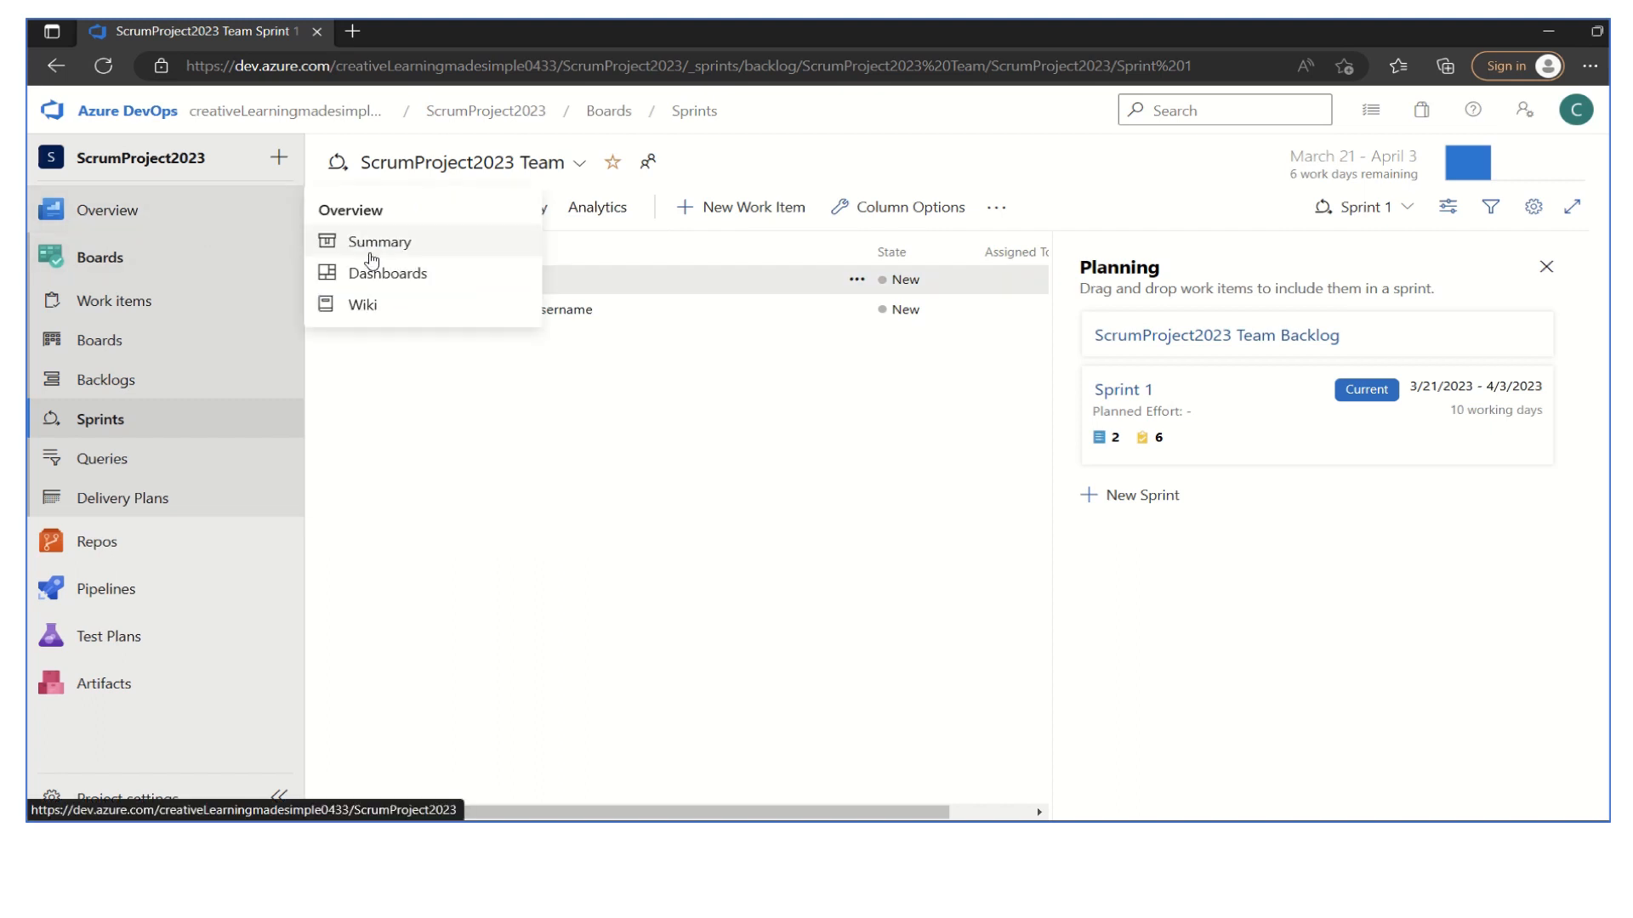
- From the empty overview dashboard's Add Widget pane, open the Extension Gallery
{"action": "left_click", "coordinate": [388, 273]}
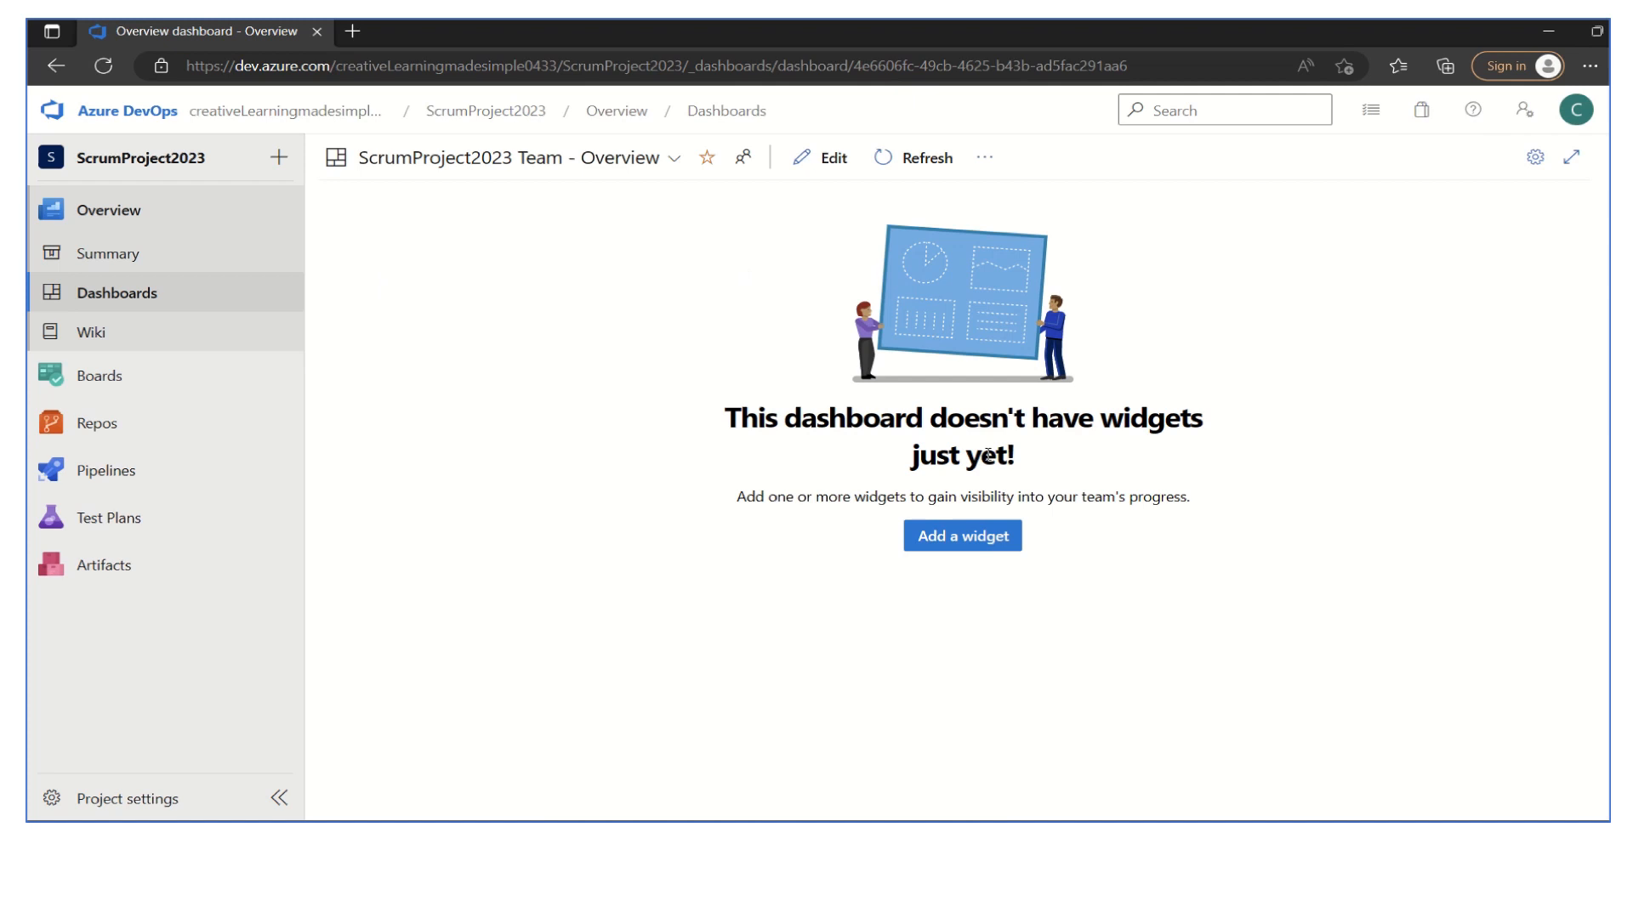
{"action": "left_click", "coordinate": [960, 535]}
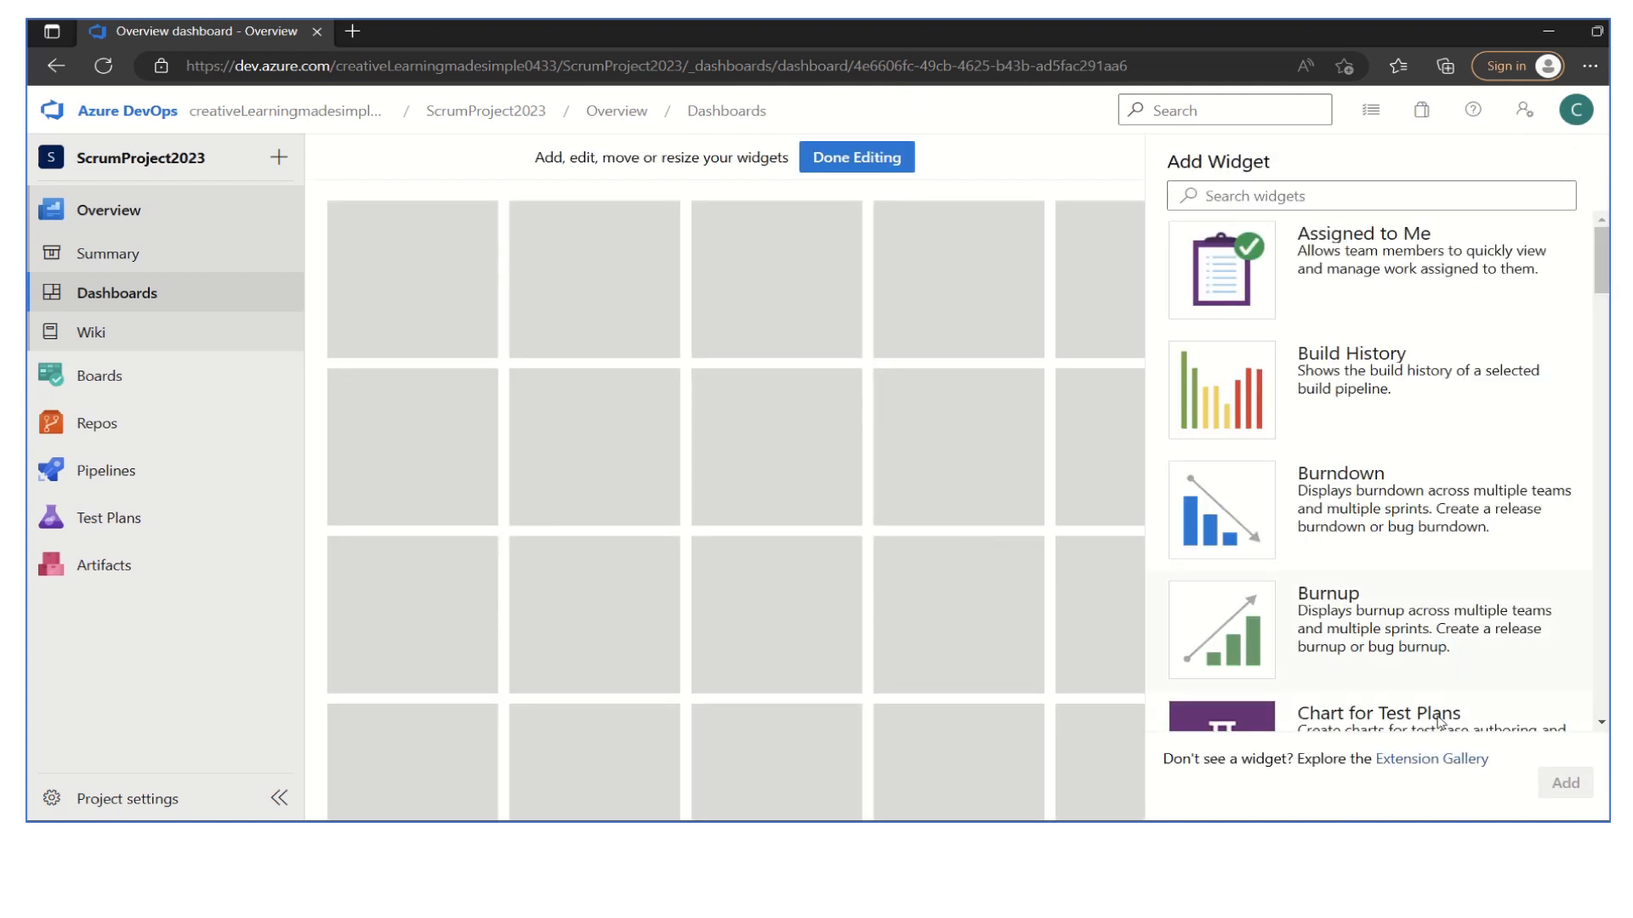
{"action": "left_click", "coordinate": [1432, 761]}
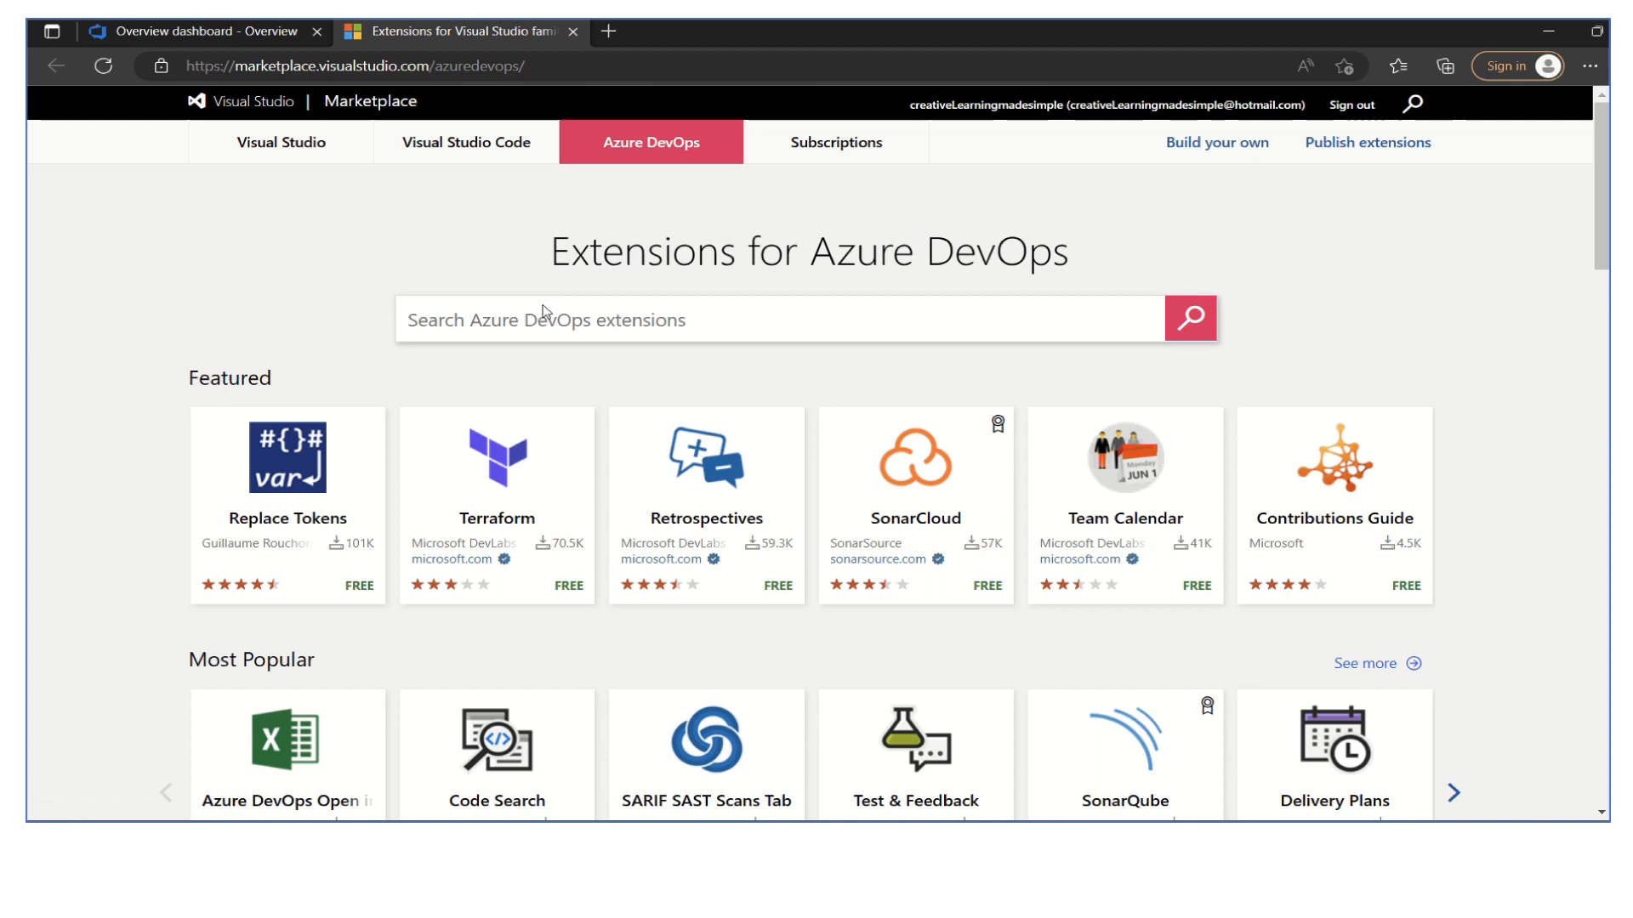
- Search the Marketplace for 'Sprint goal' and get the free Sprint Goal extension
{"action": "type", "text": "Sprint goal"}
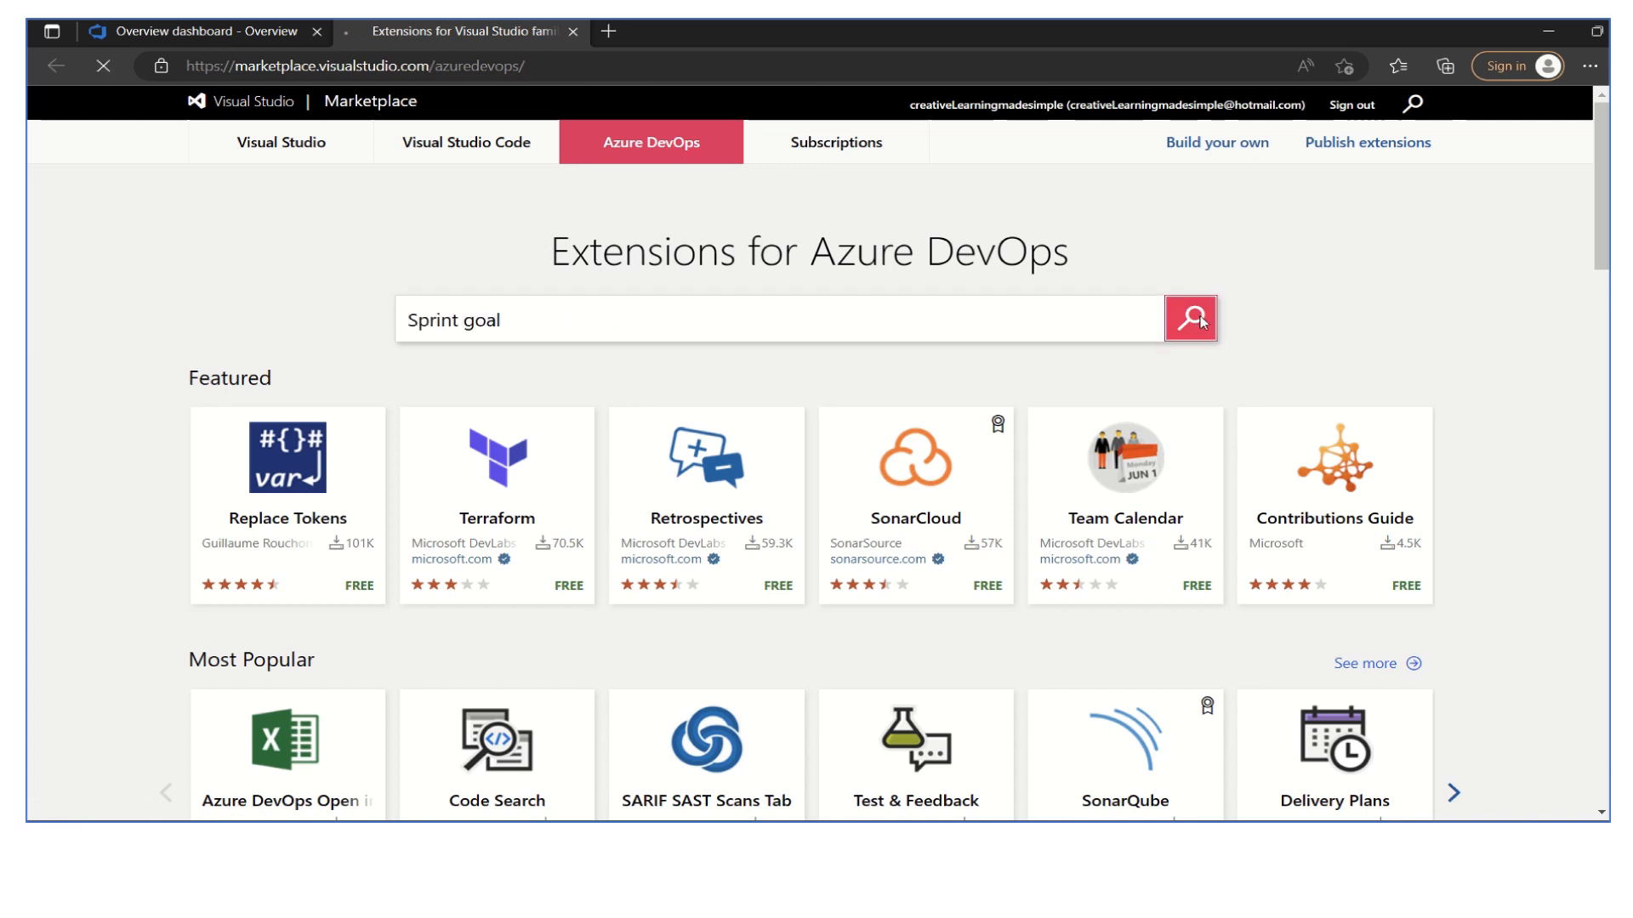
{"action": "left_click", "coordinate": [1191, 319]}
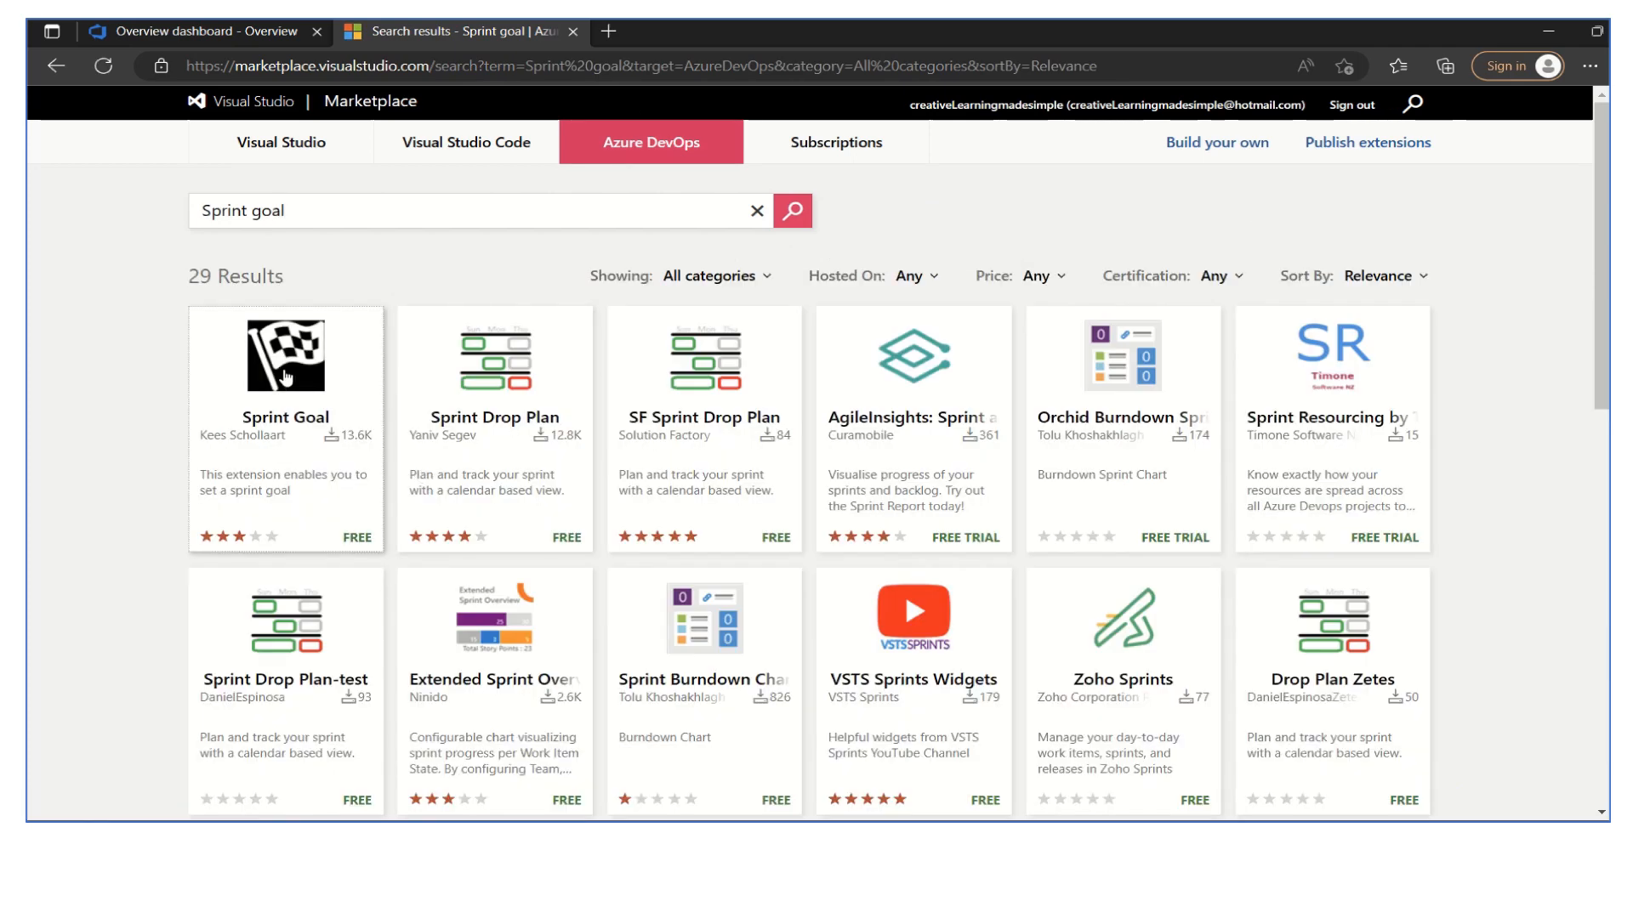
{"action": "left_click", "coordinate": [284, 357]}
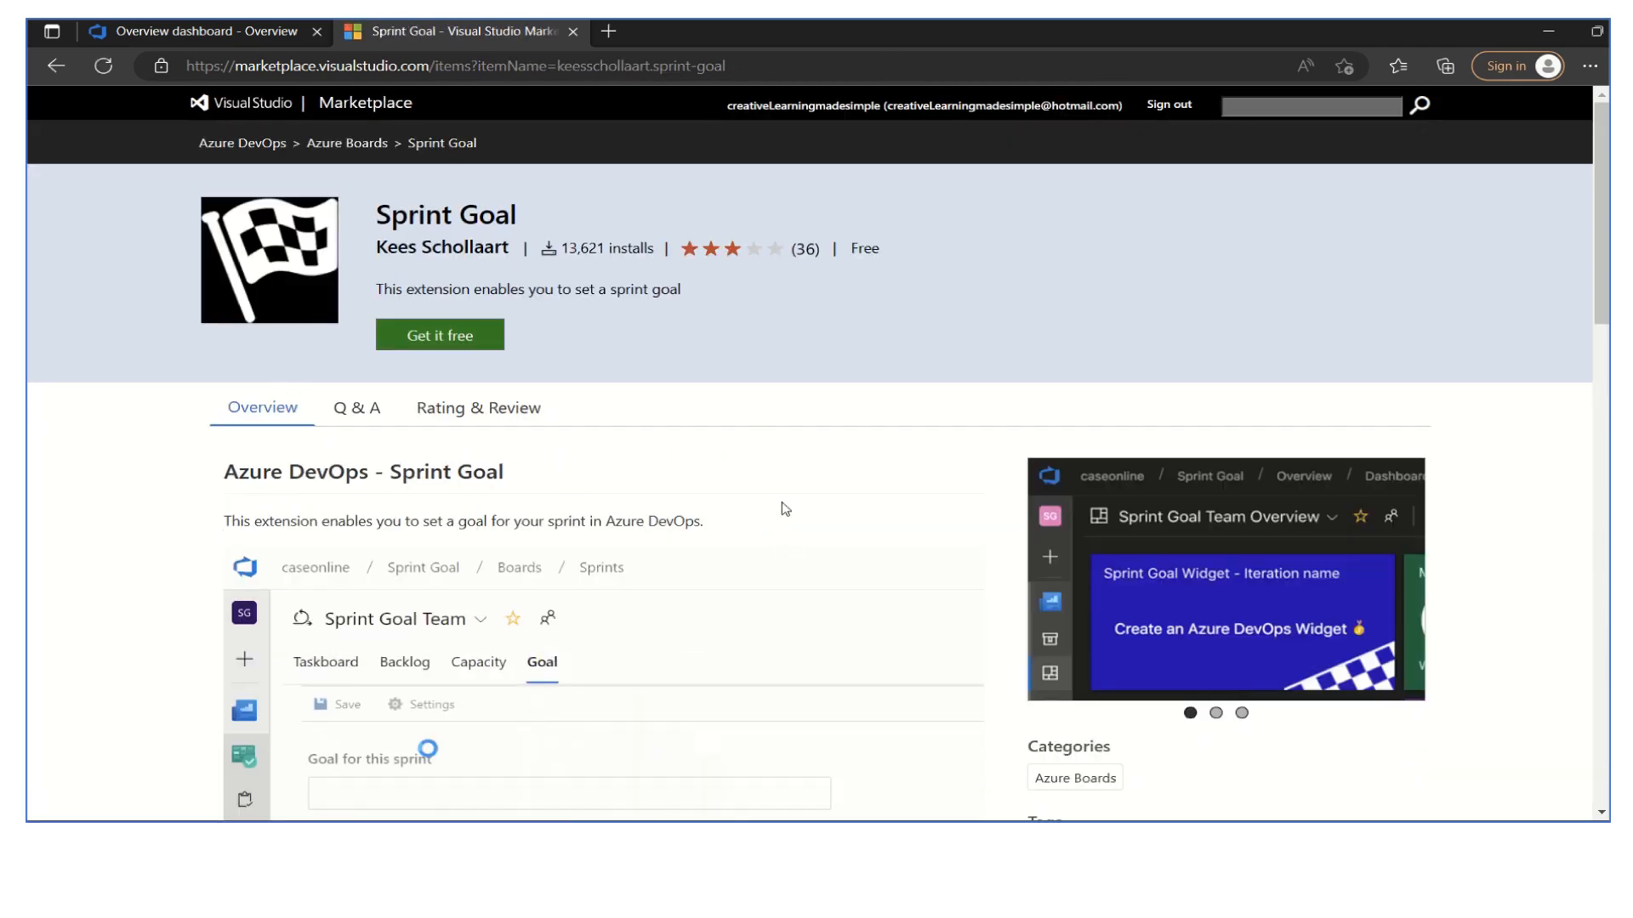
{"action": "left_click", "coordinate": [439, 334]}
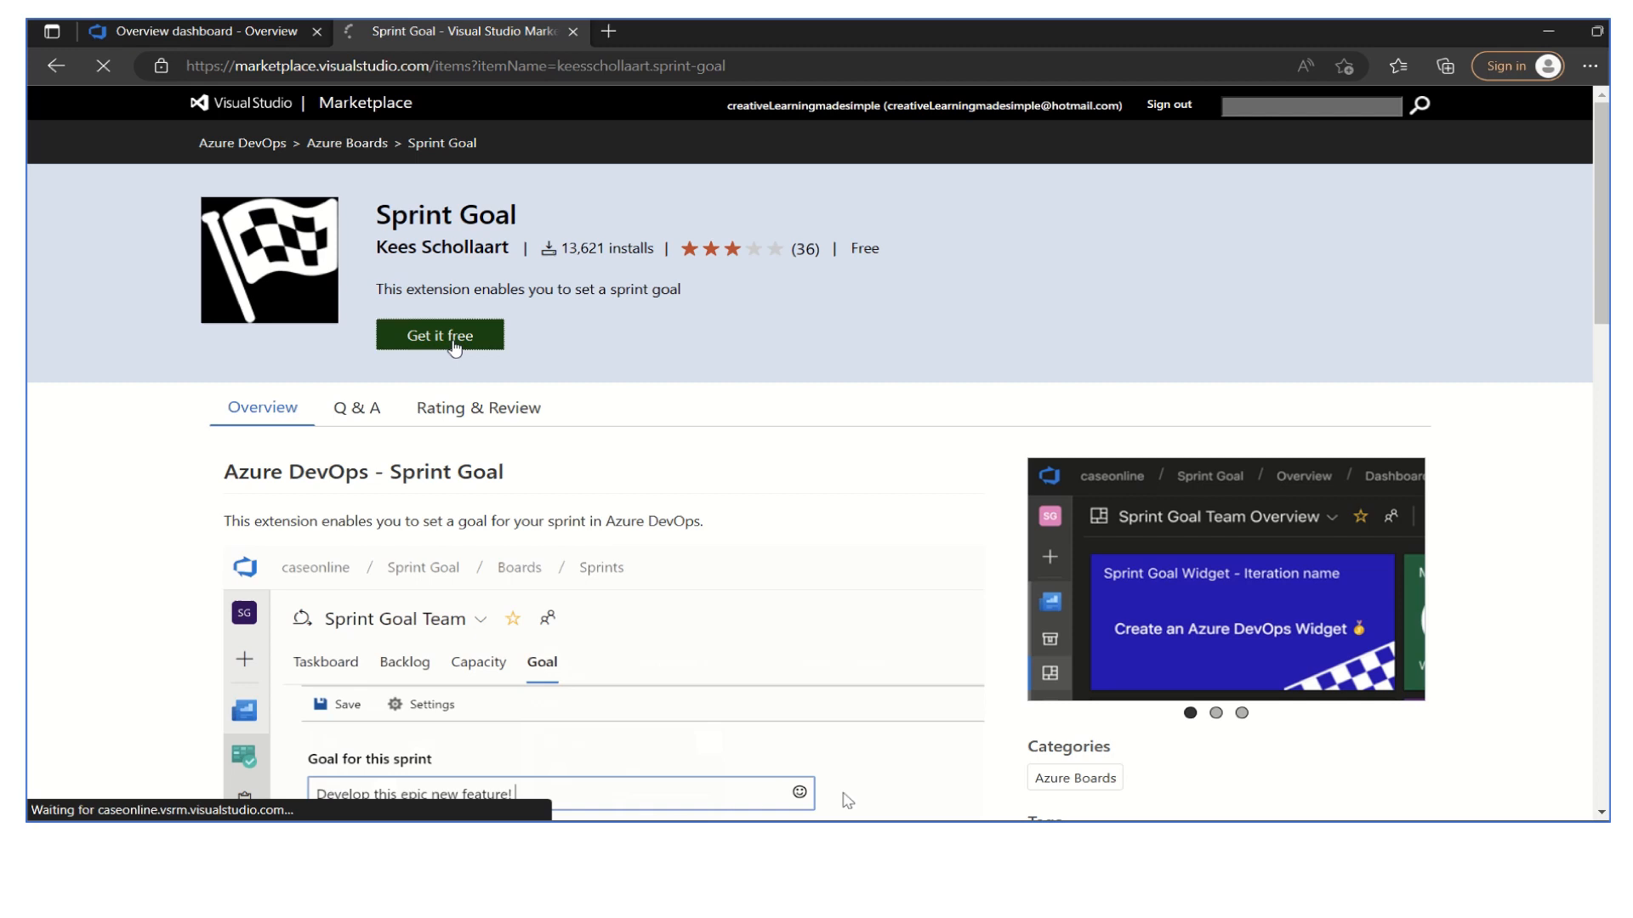
{"action": "left_click", "coordinate": [439, 335]}
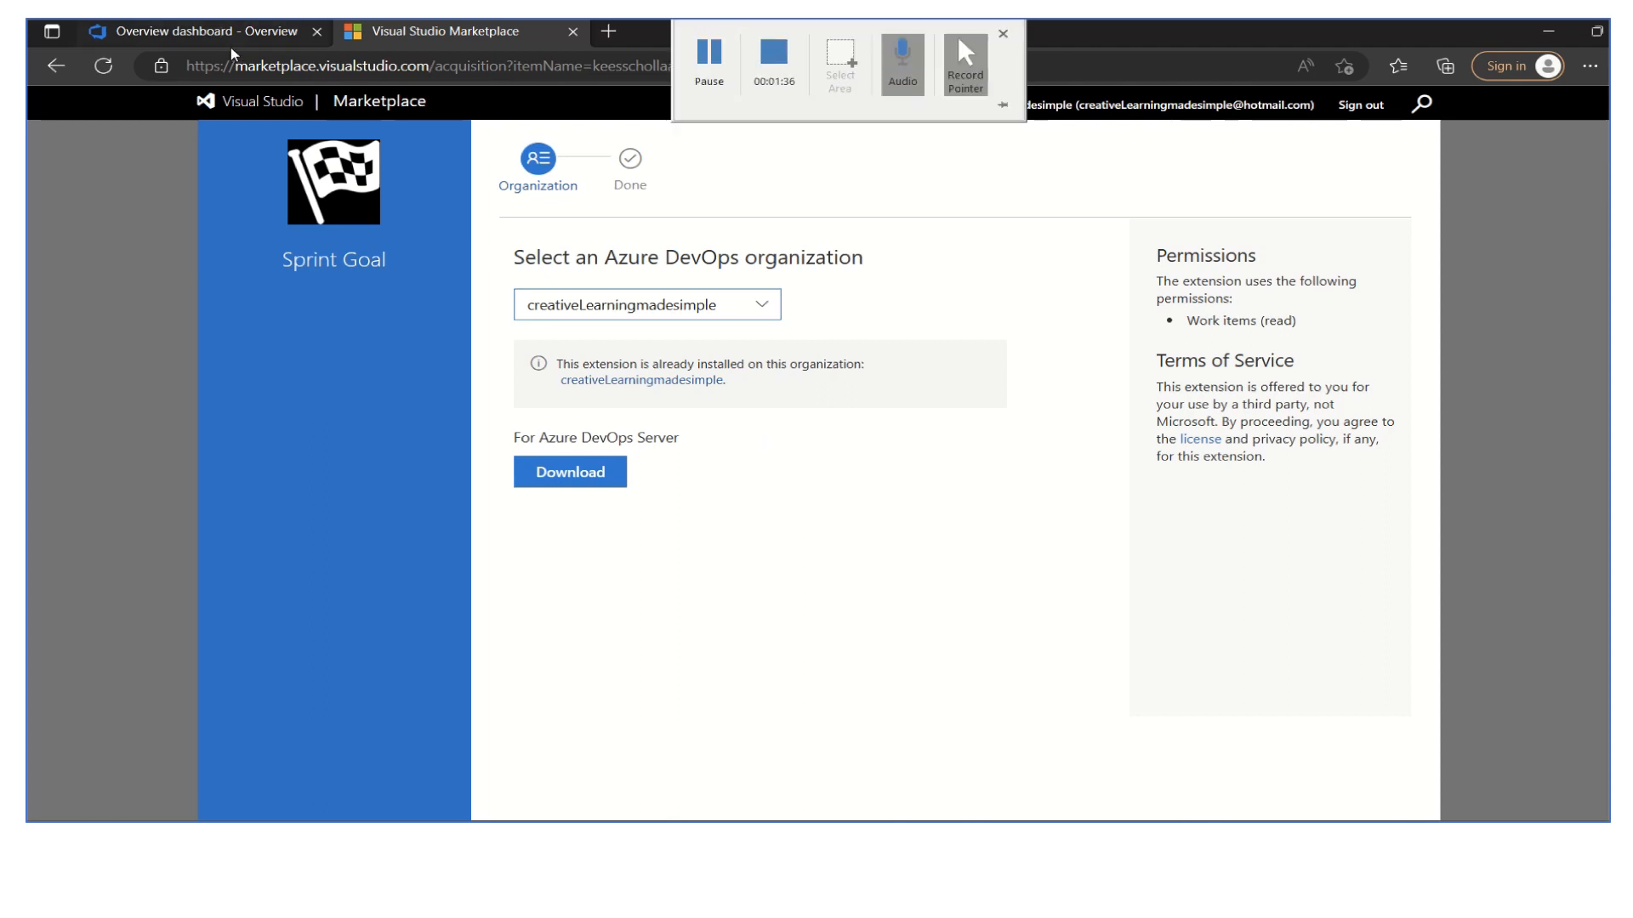
{"action": "left_click", "coordinate": [193, 31]}
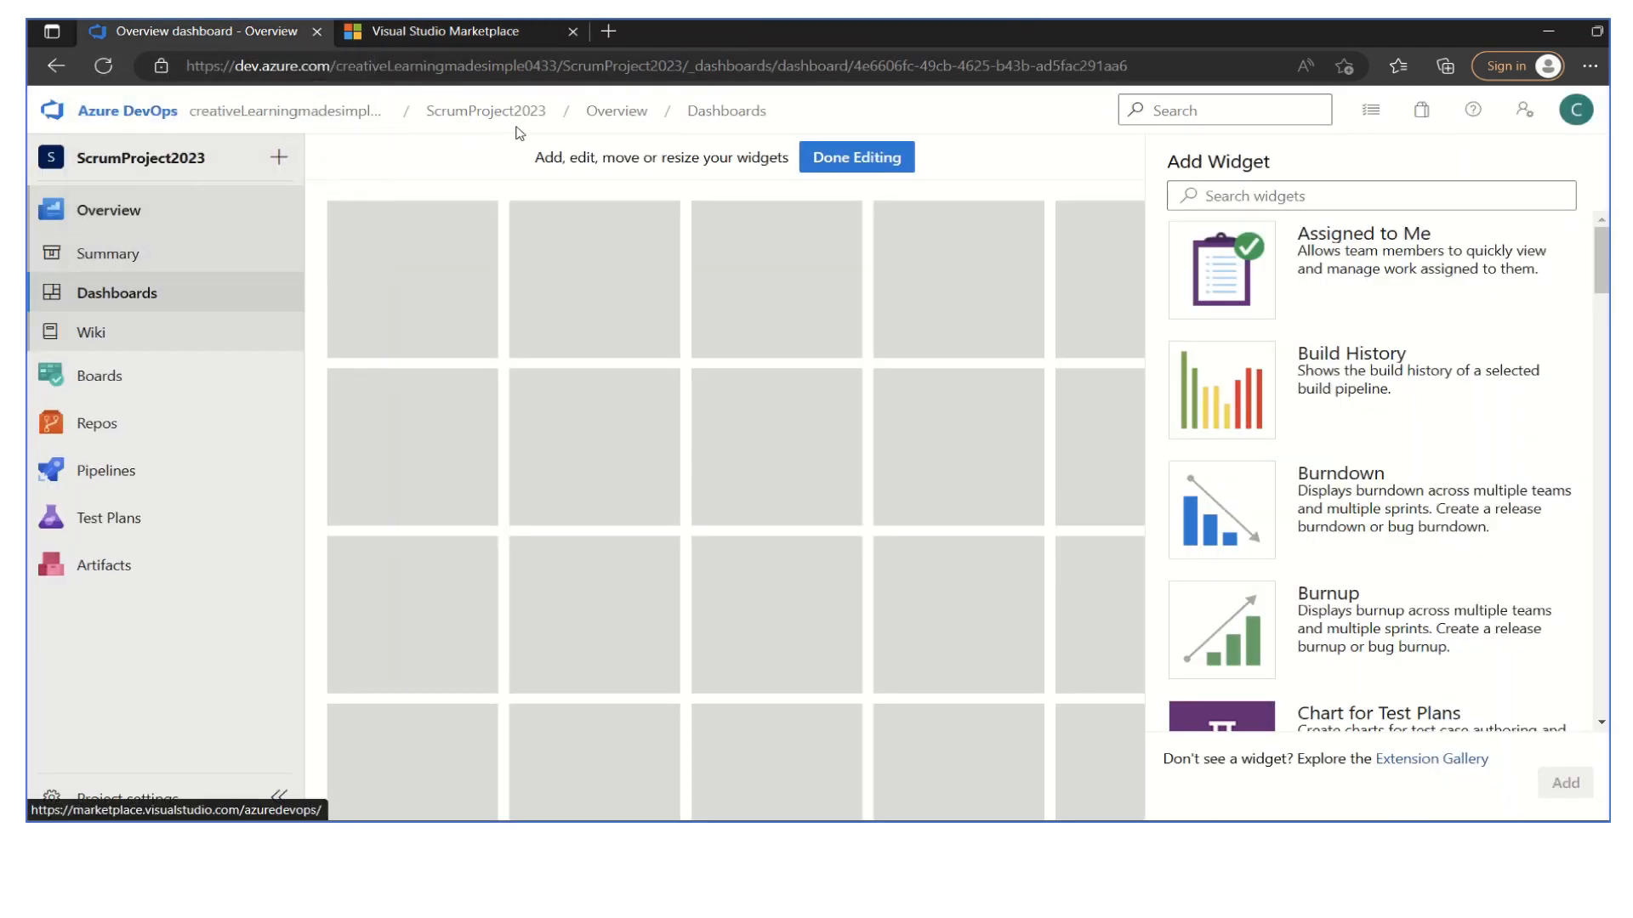
{"action": "mouse_move", "coordinate": [287, 111]}
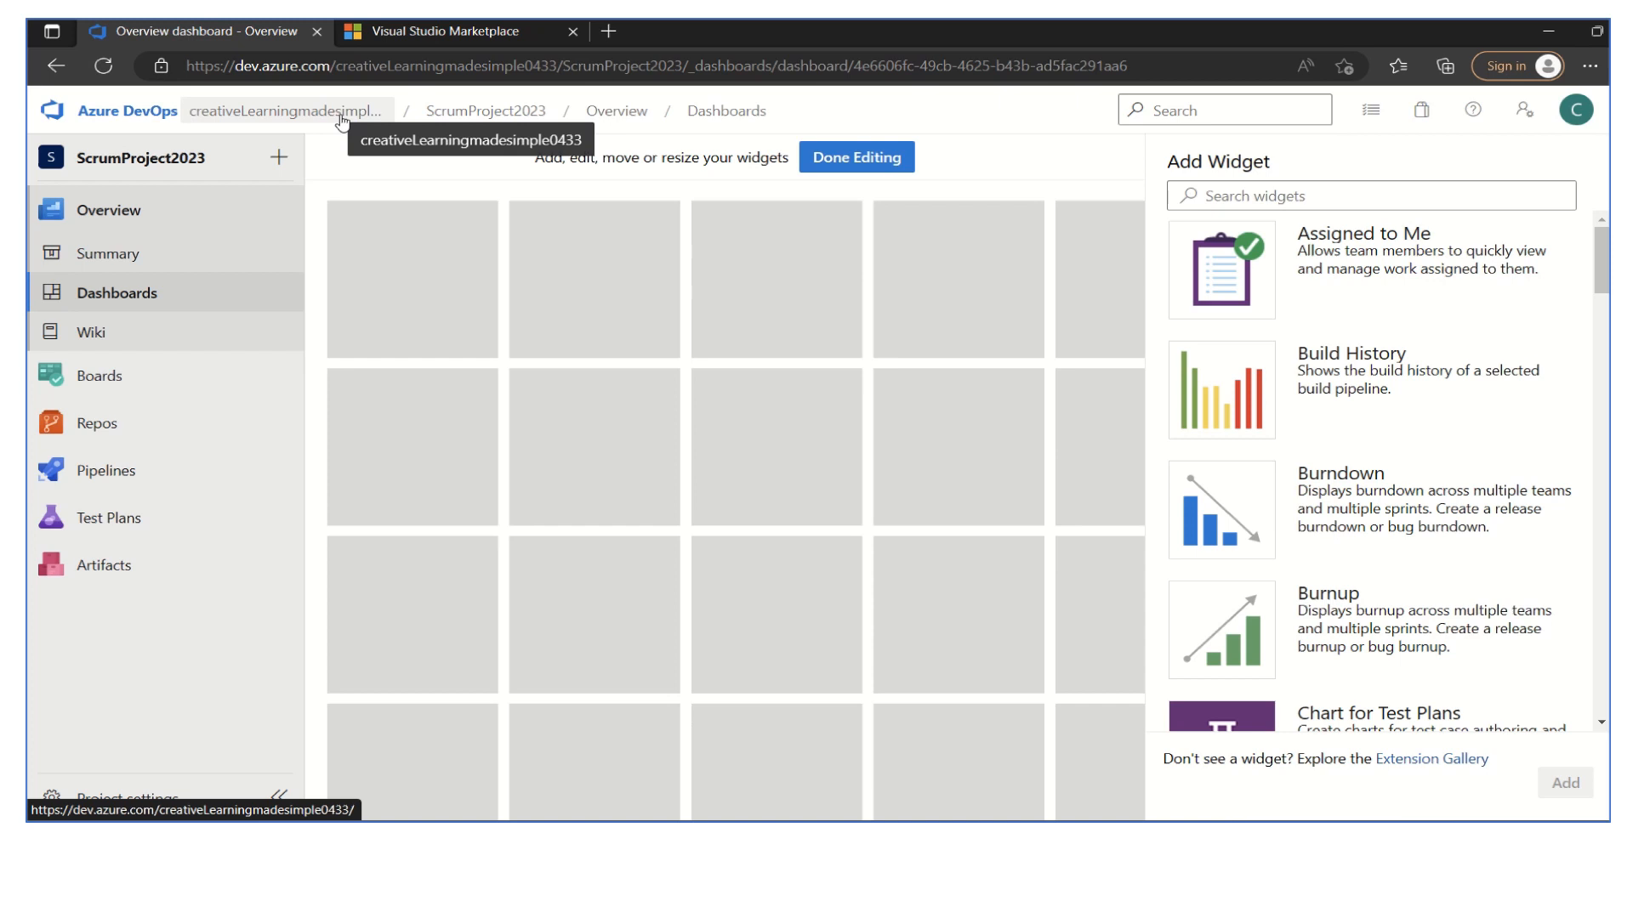
{"action": "left_click", "coordinate": [448, 30]}
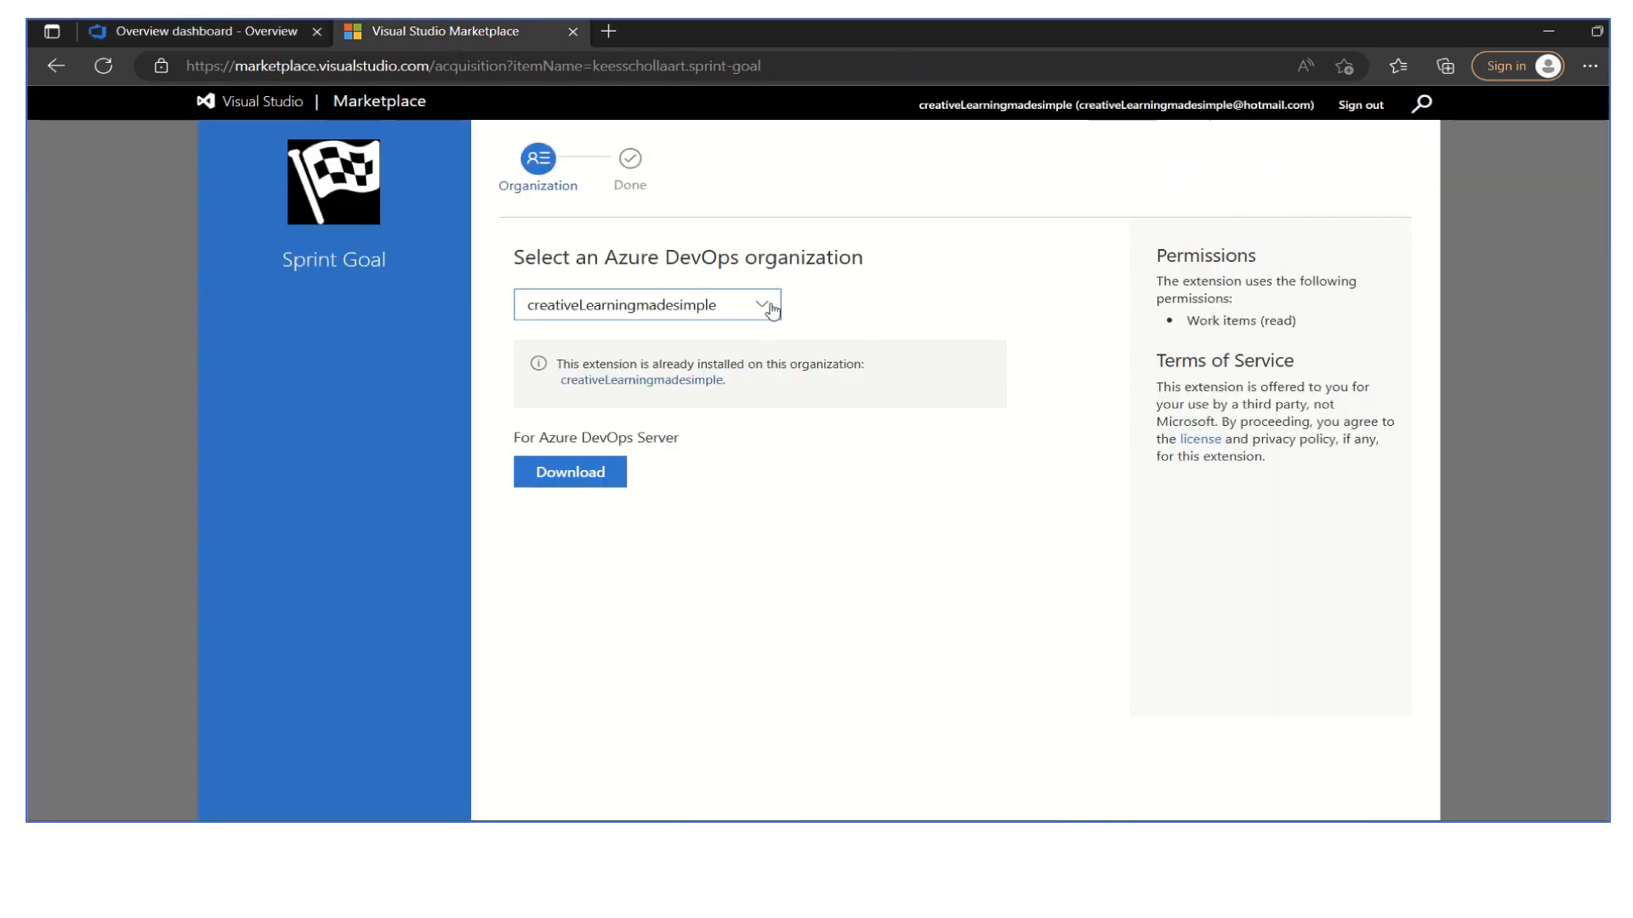
- Install Sprint Goal on the chosen organization, then return to the Azure DevOps dashboard
{"action": "left_click", "coordinate": [645, 306]}
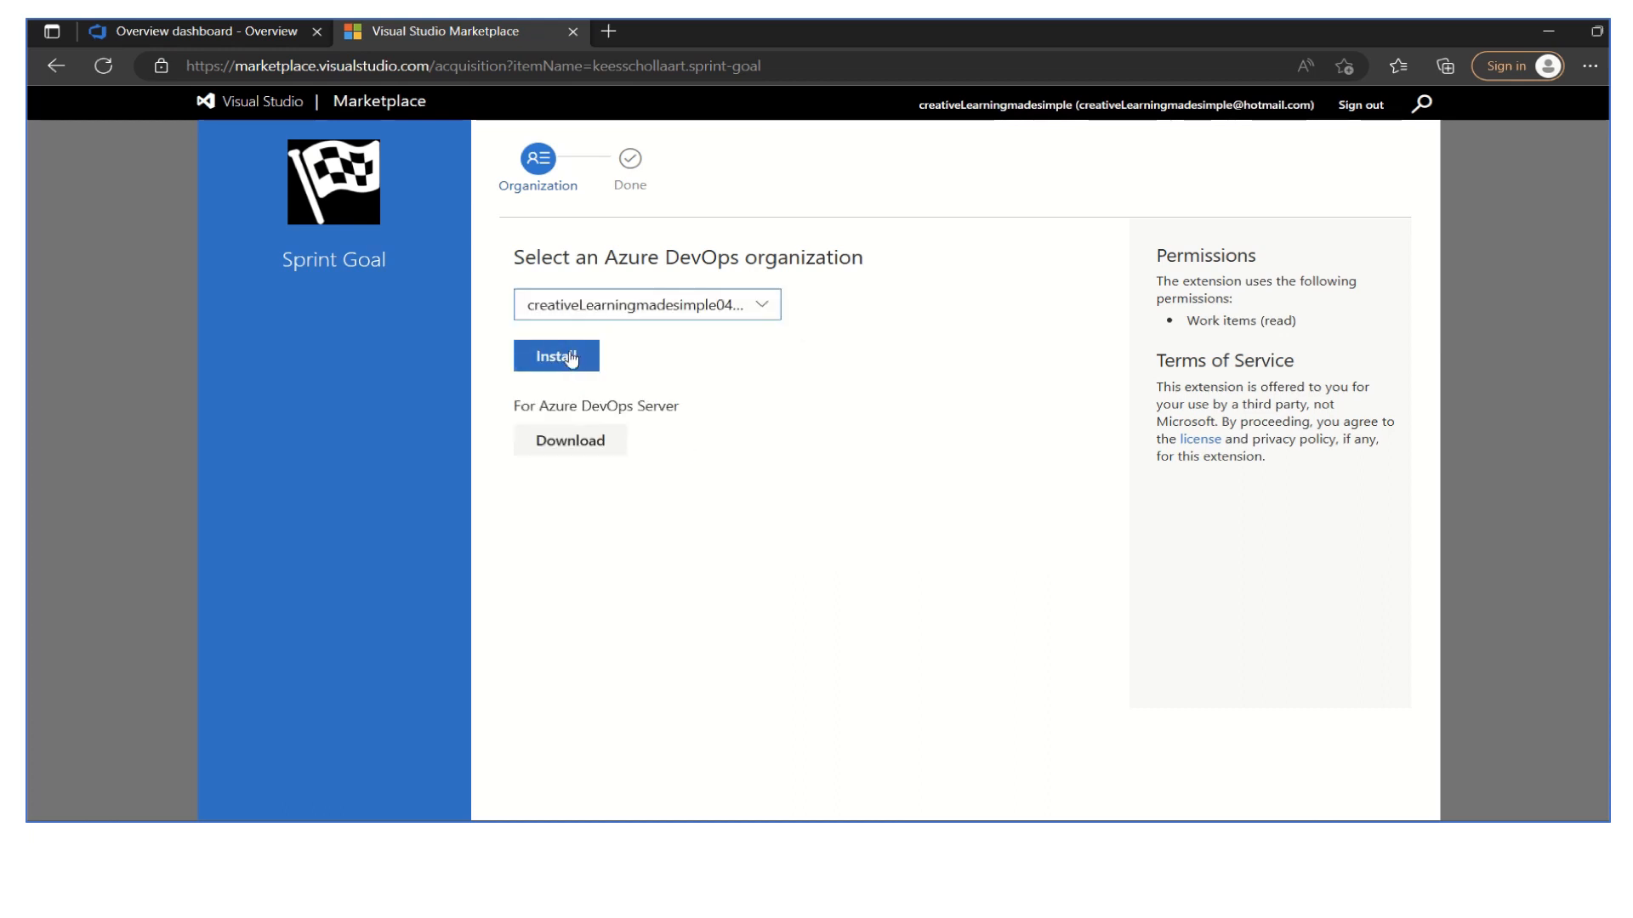
{"action": "left_click", "coordinate": [556, 356]}
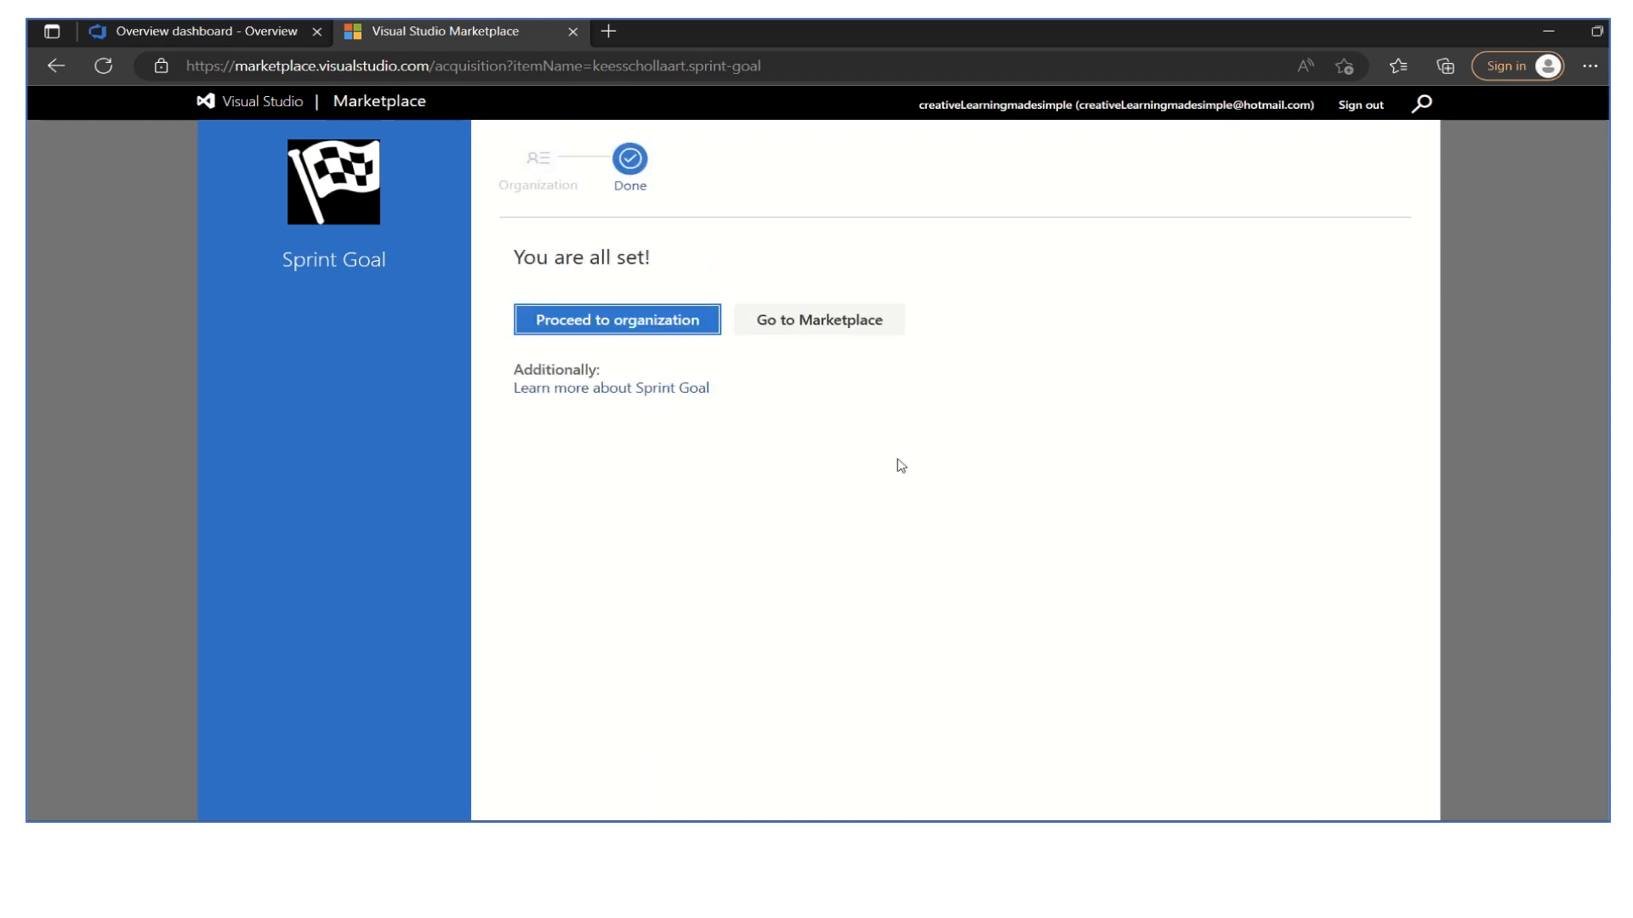
{"action": "mouse_move", "coordinate": [687, 358]}
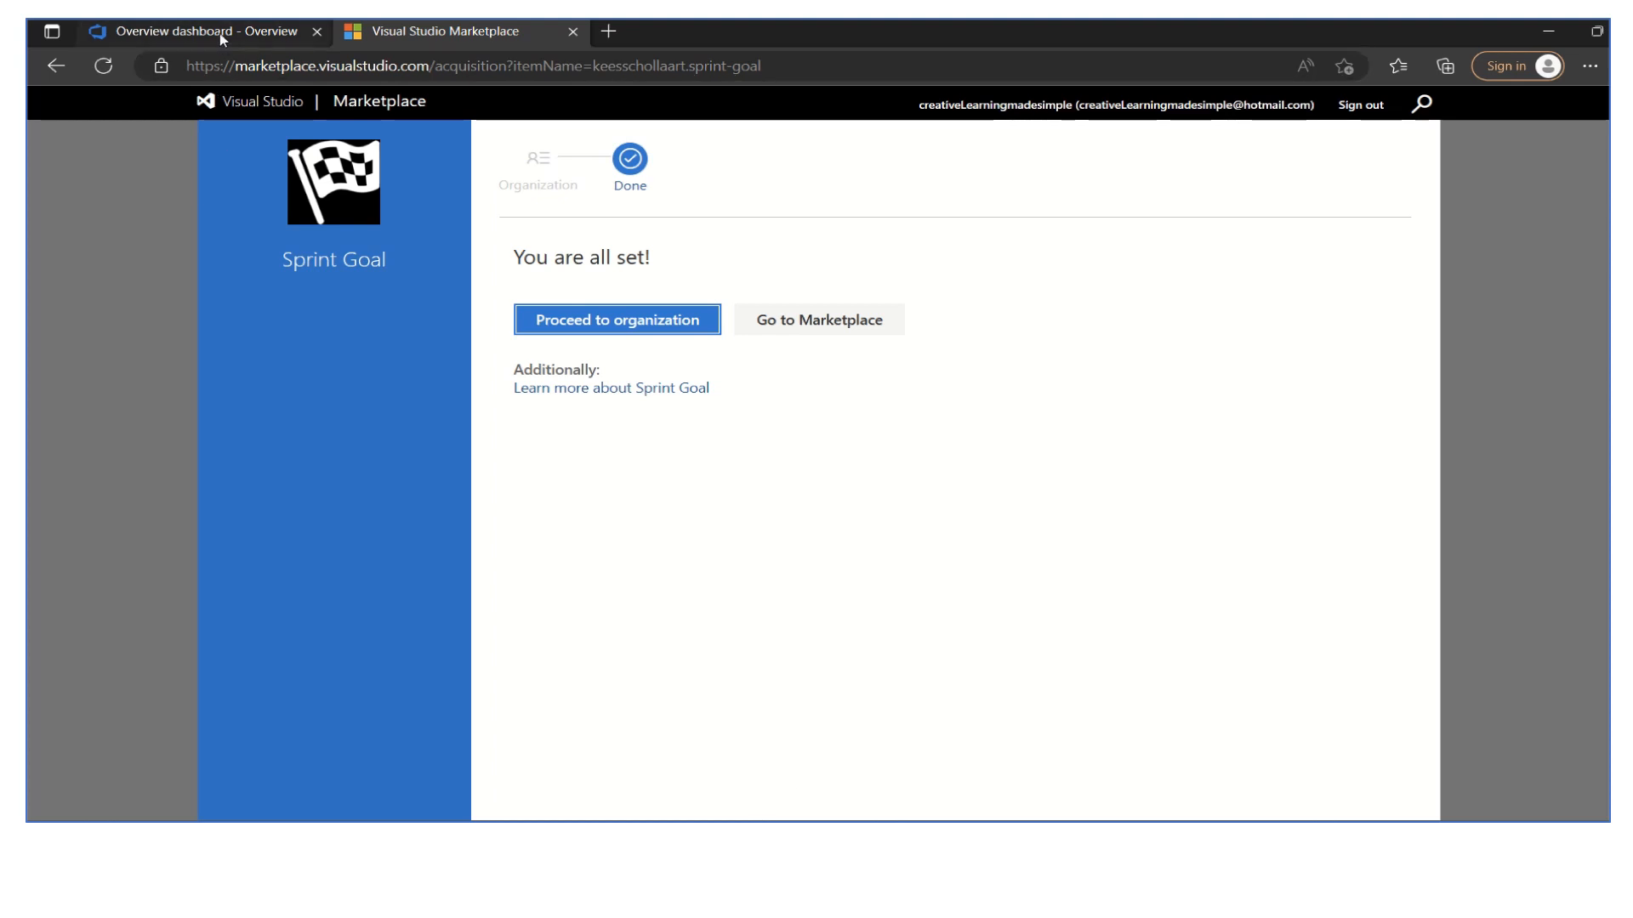
{"action": "left_click", "coordinate": [196, 31]}
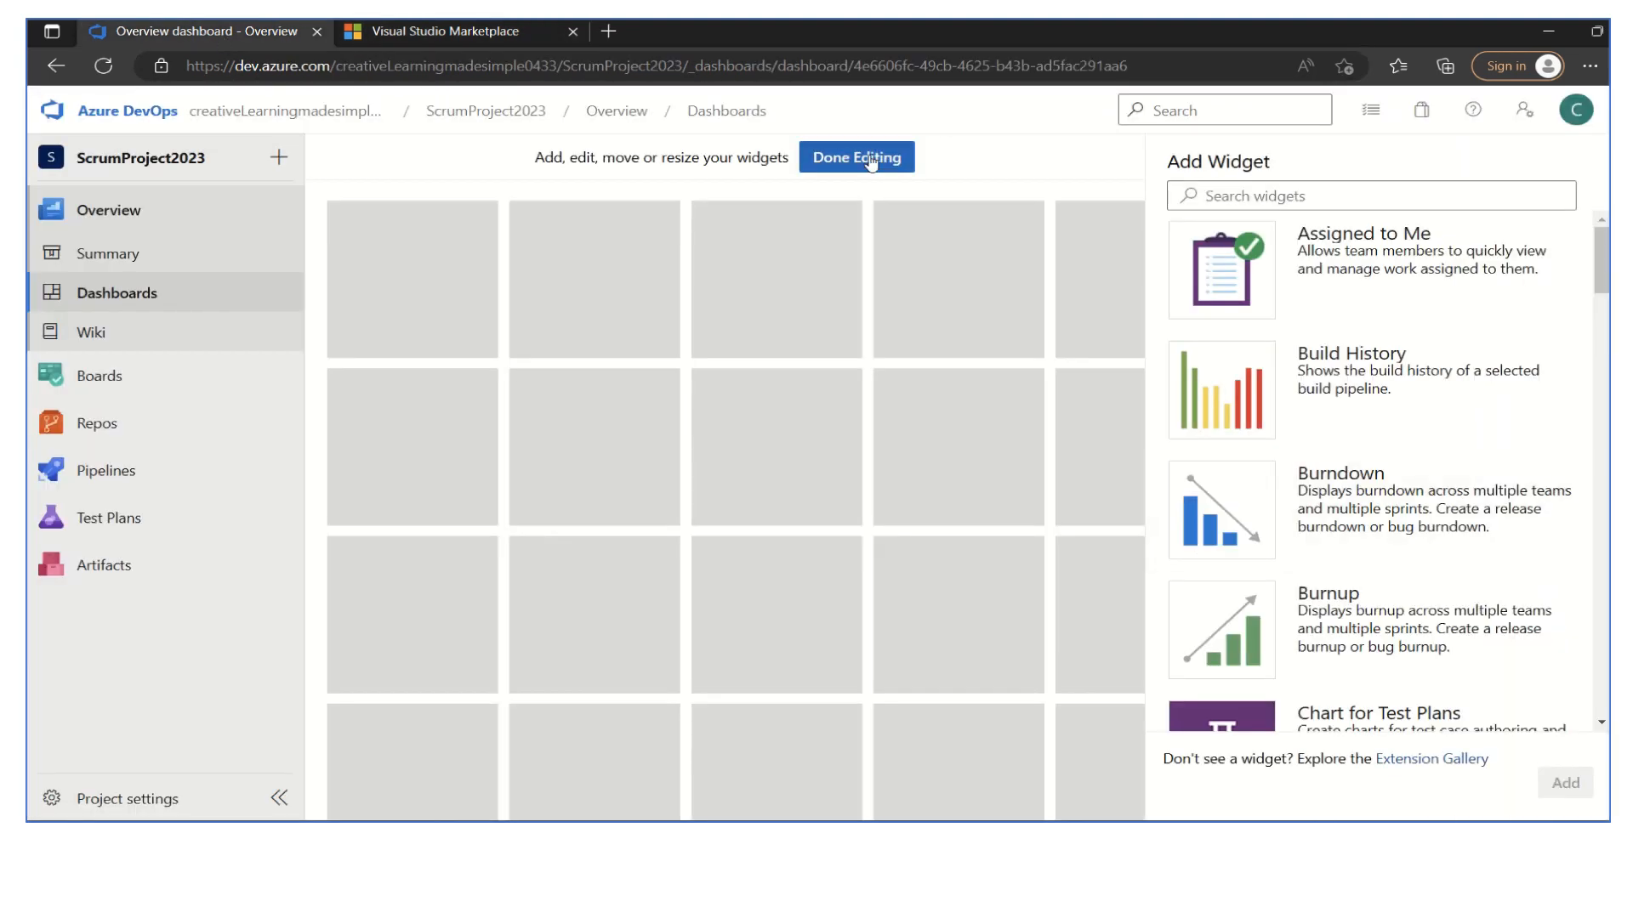
- Finish dashboard editing, reopen the Sprint 1 backlog, and return to the Marketplace confirmation
{"action": "left_click", "coordinate": [854, 157]}
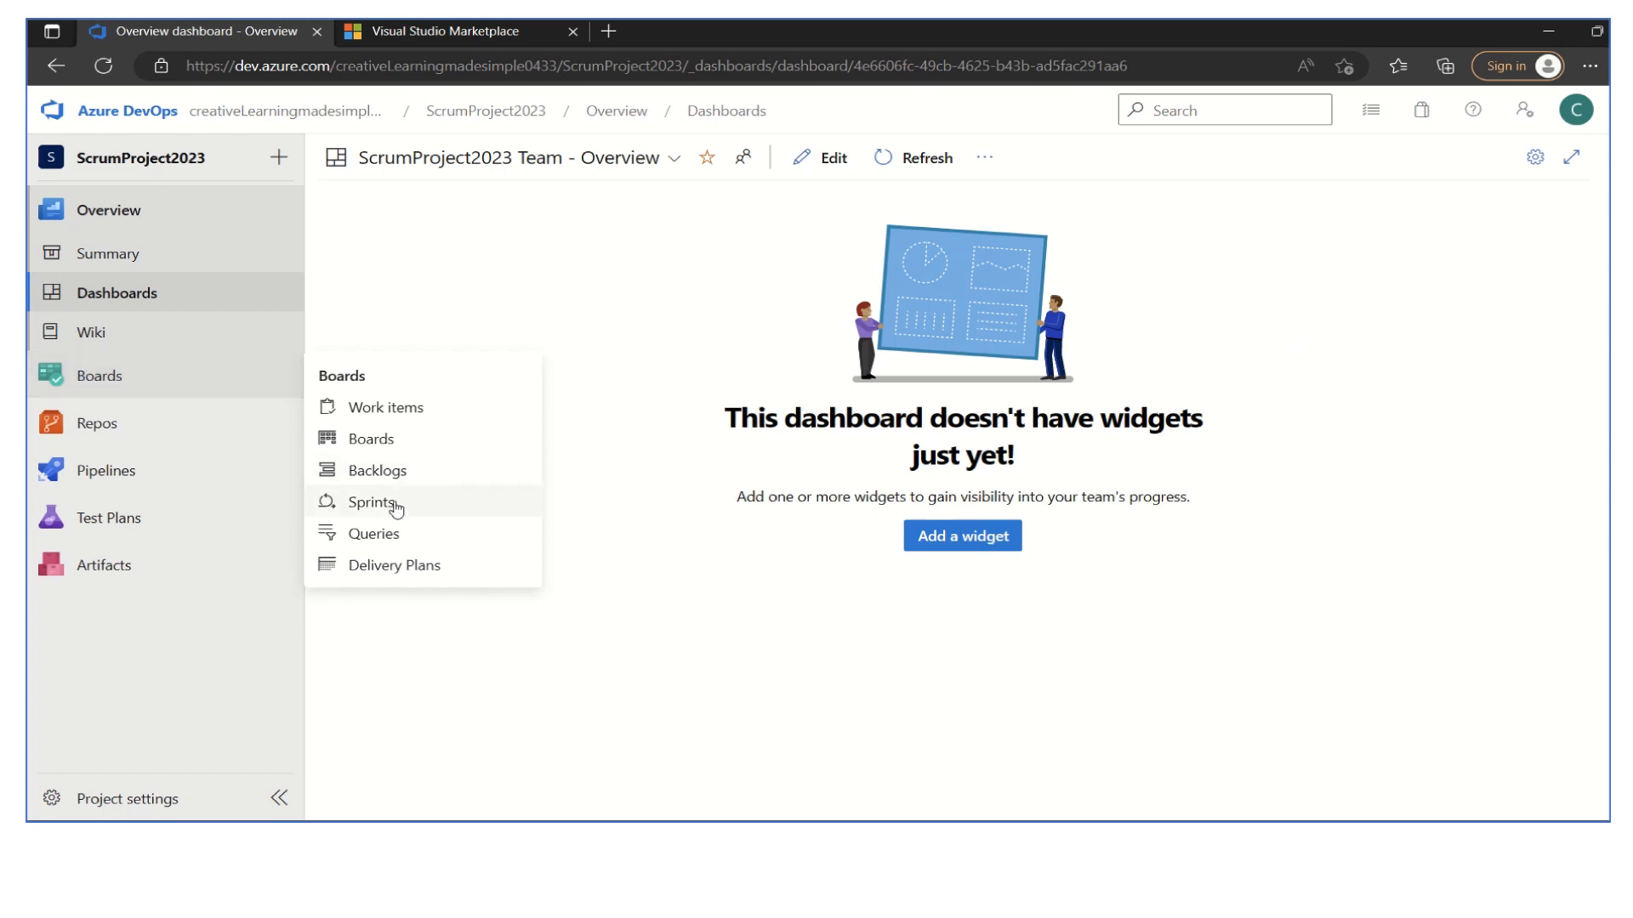
{"action": "left_click", "coordinate": [371, 502]}
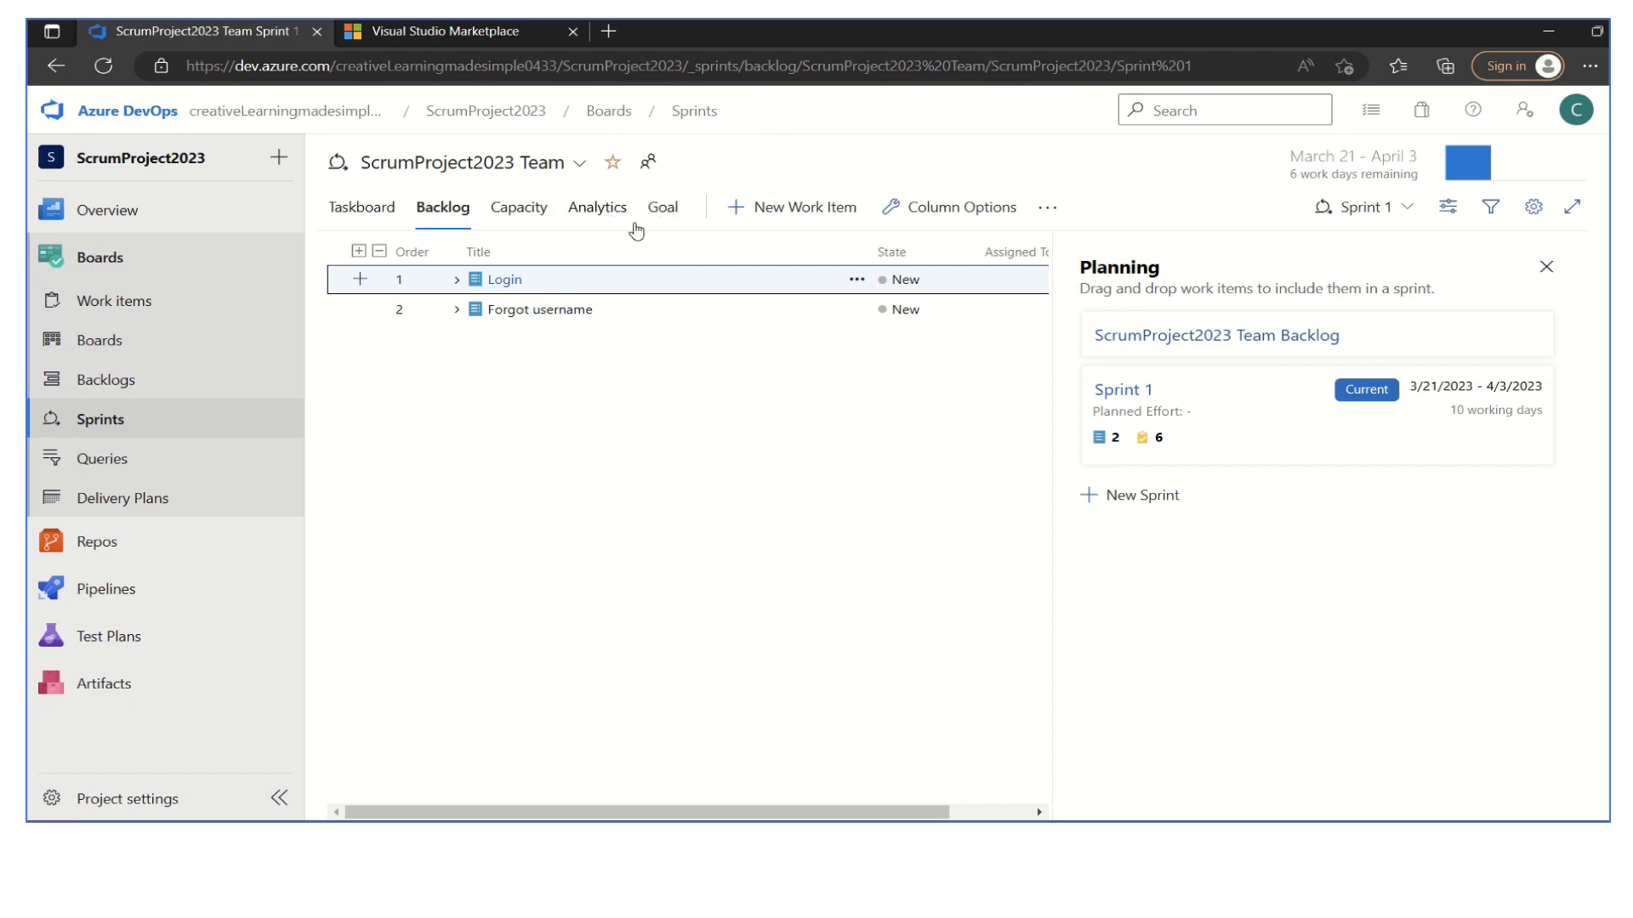
{"action": "left_click", "coordinate": [459, 31]}
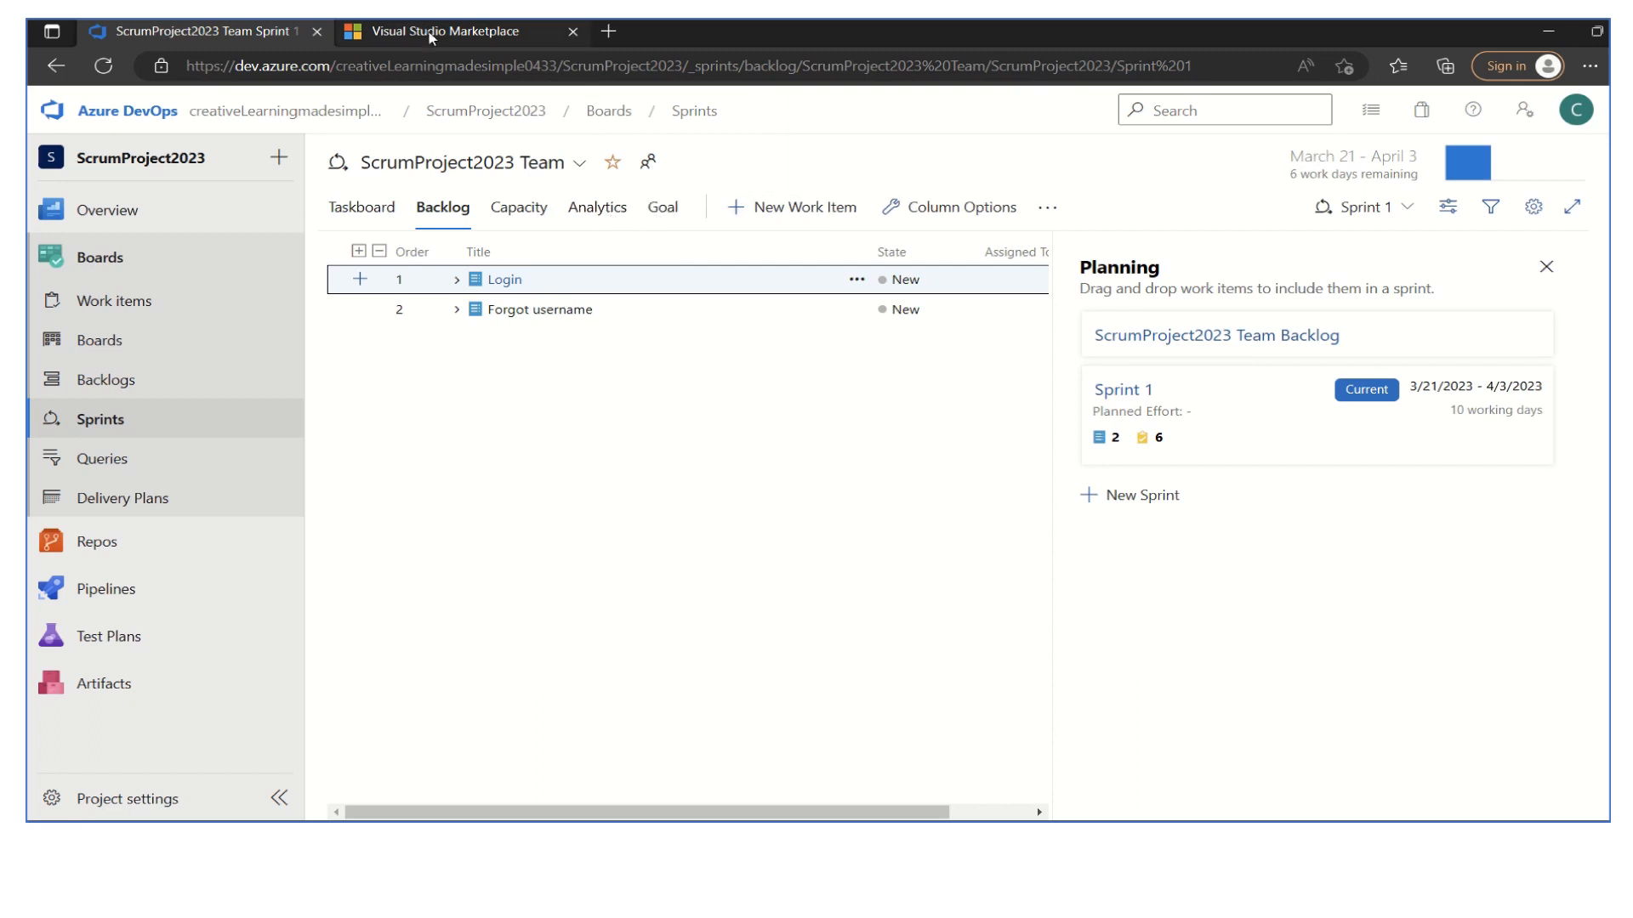
{"action": "left_click", "coordinate": [458, 32]}
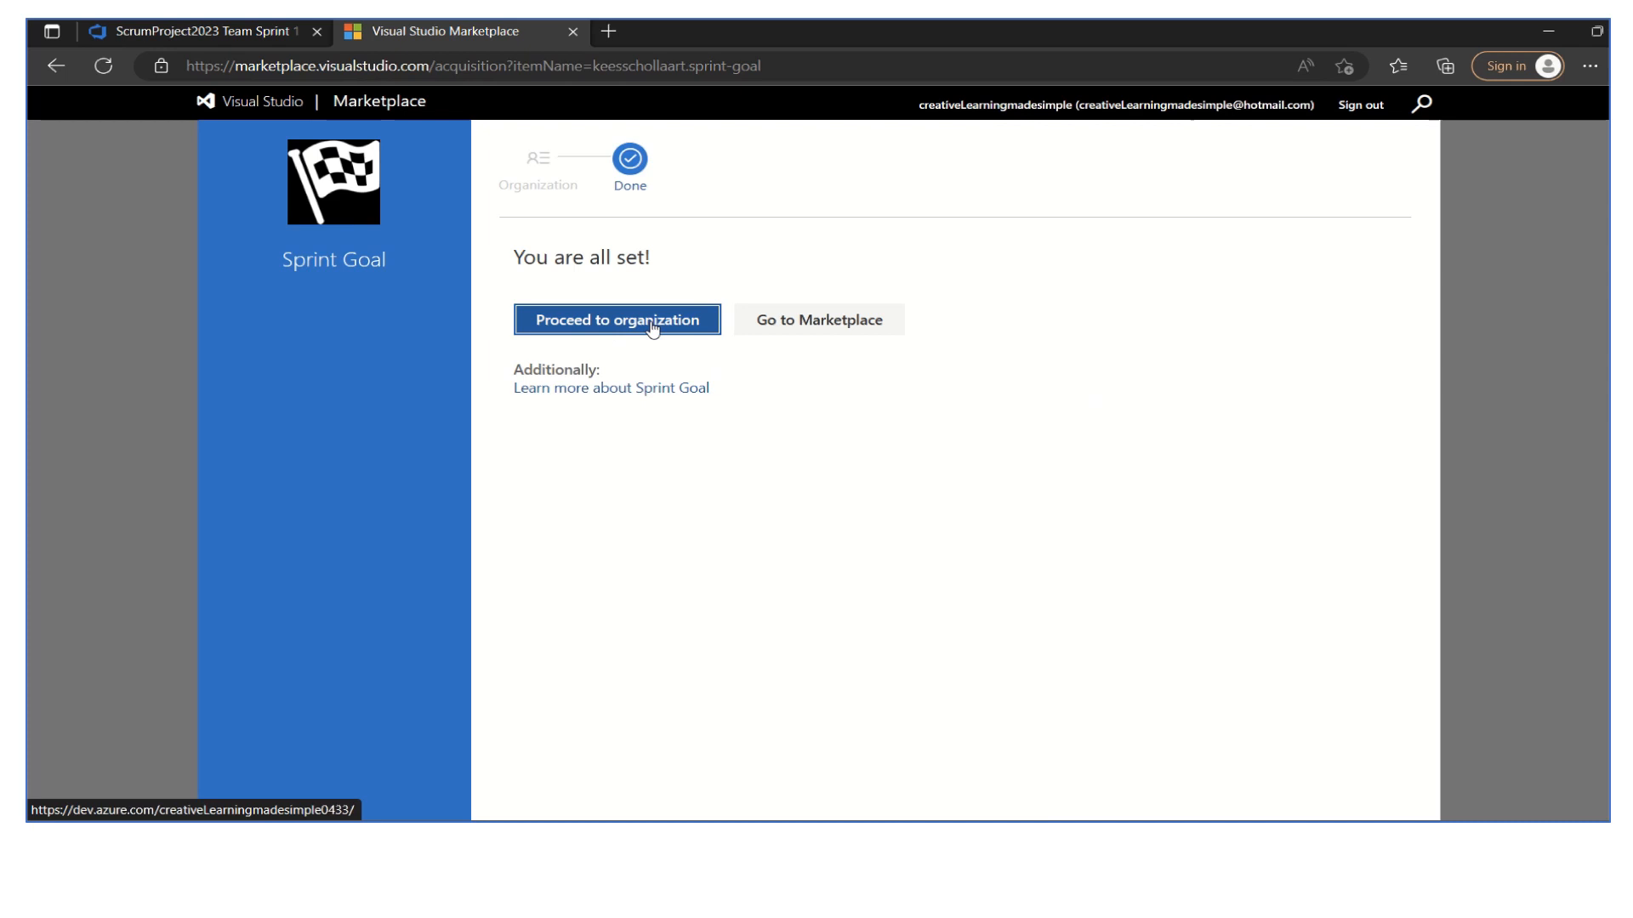
- Proceed from the install confirmation to the organization's Sprint 1 backlog
{"action": "left_click", "coordinate": [615, 320]}
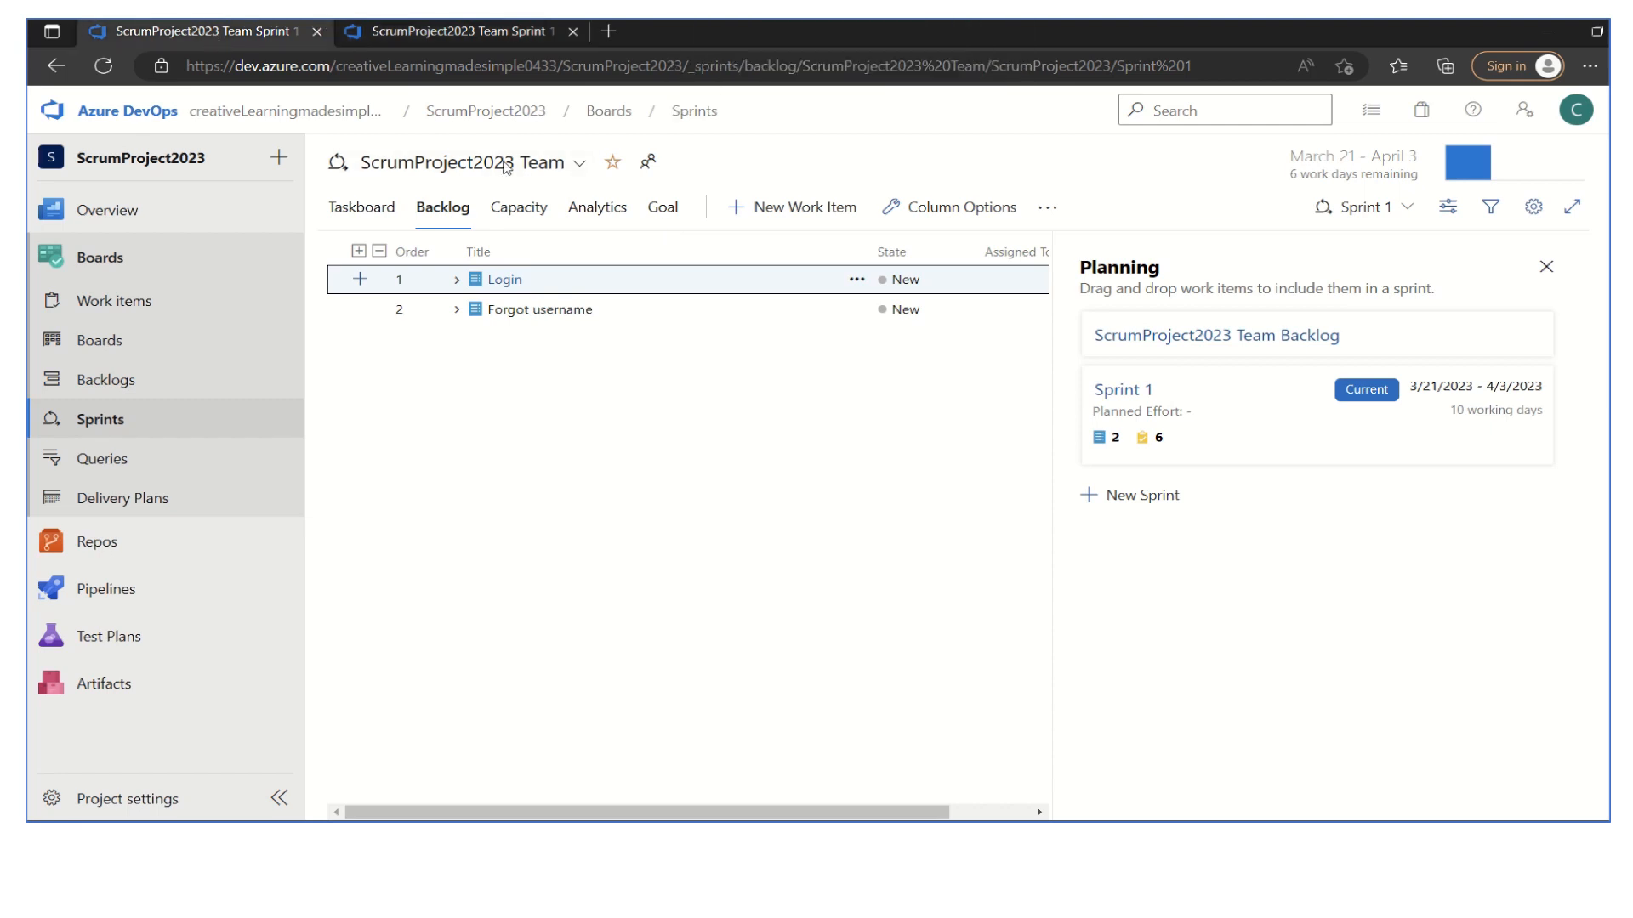
{"action": "mouse_move", "coordinate": [674, 215]}
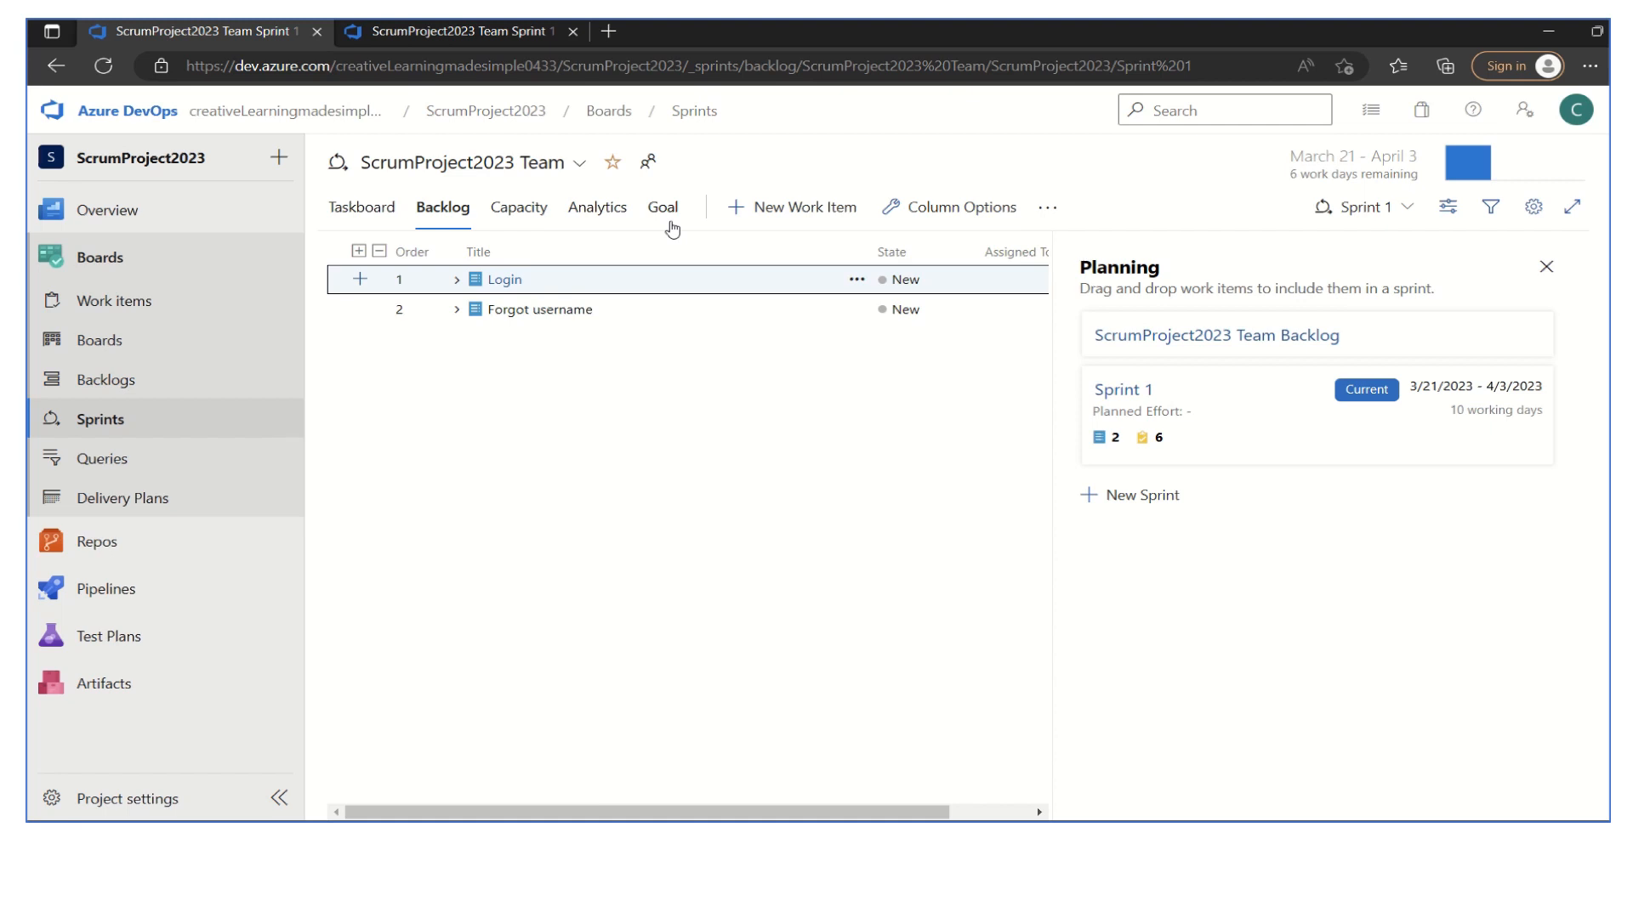
{"action": "mouse_move", "coordinate": [672, 218]}
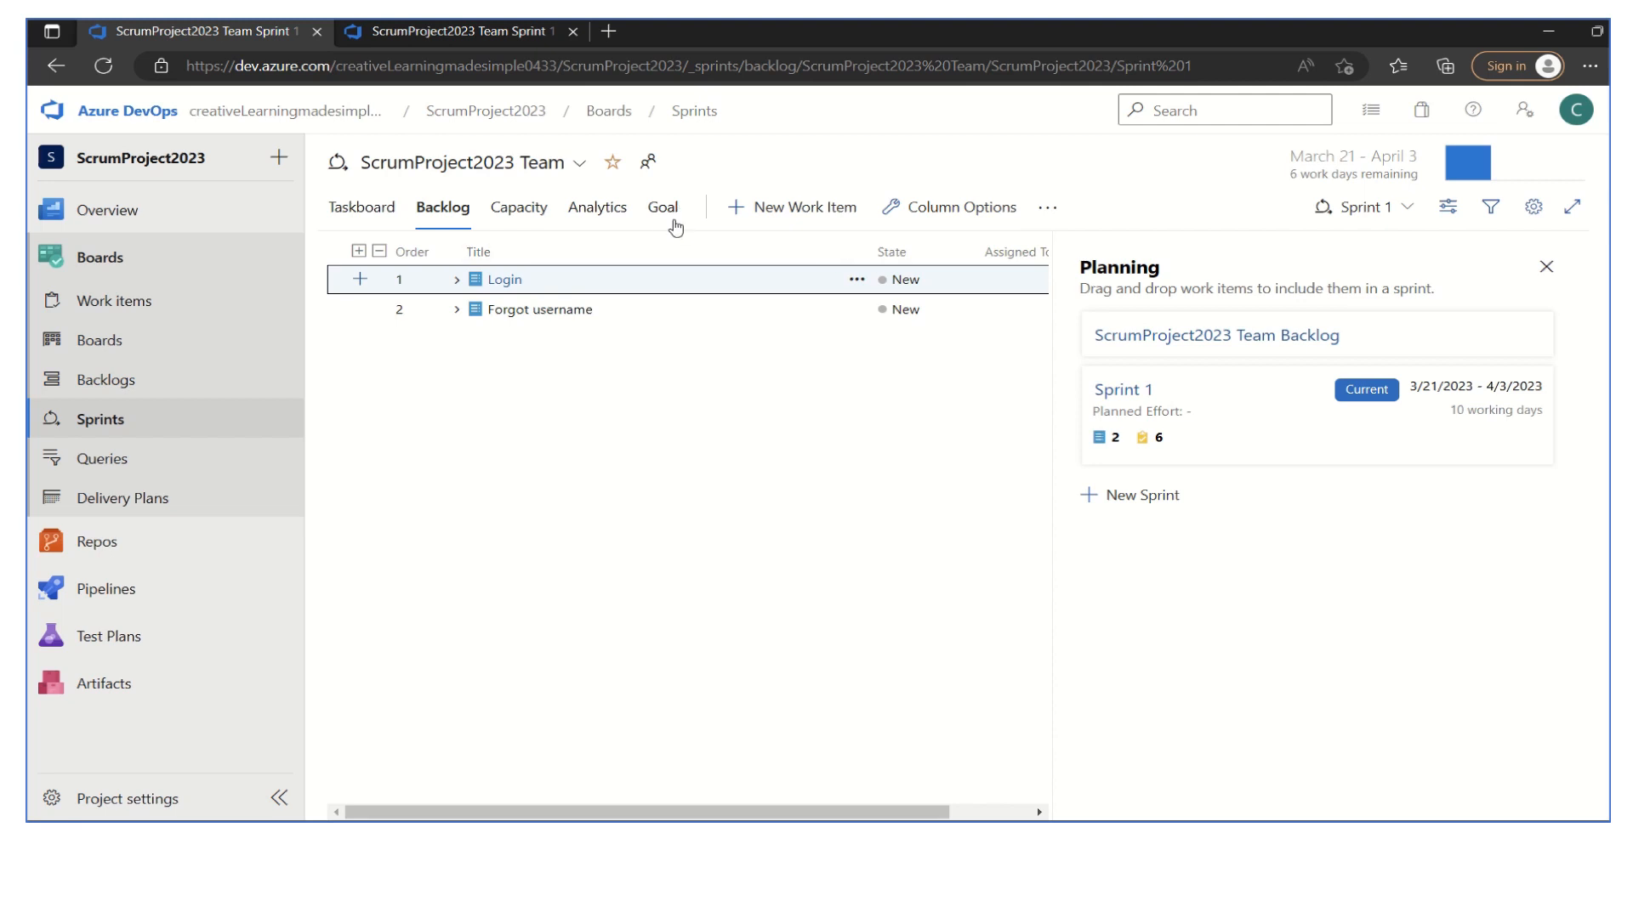
- On Sprint 1's Goal tab, enter the goal 'User Management feature Completion'
{"action": "left_click", "coordinate": [662, 207]}
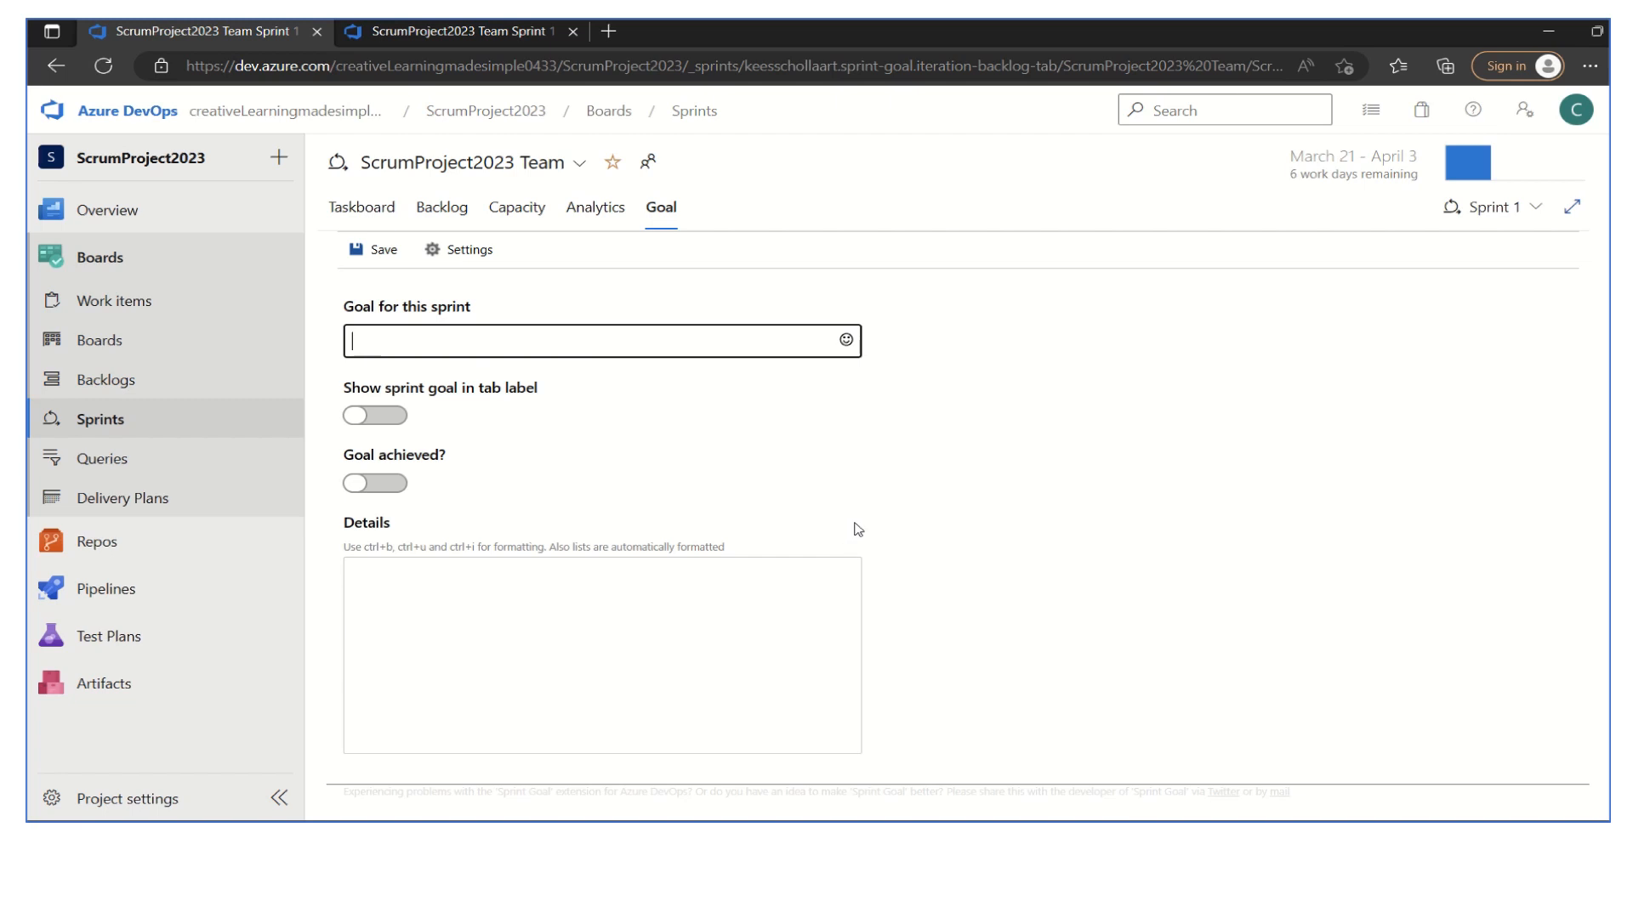
{"action": "type", "text": "u"}
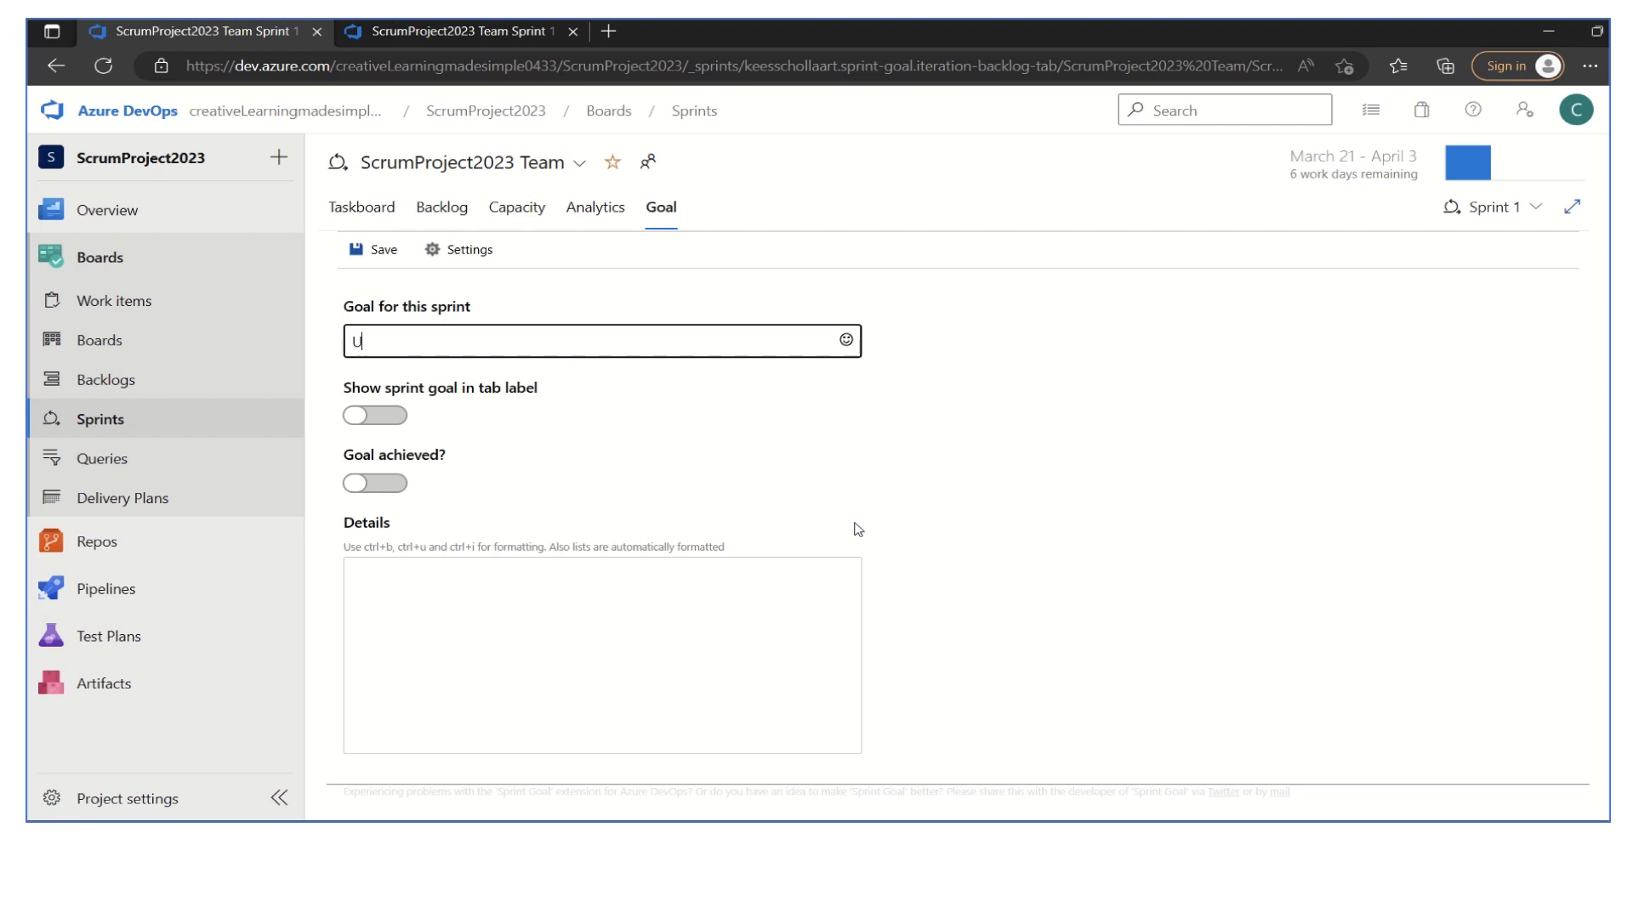
{"action": "type", "text": "User Manag"}
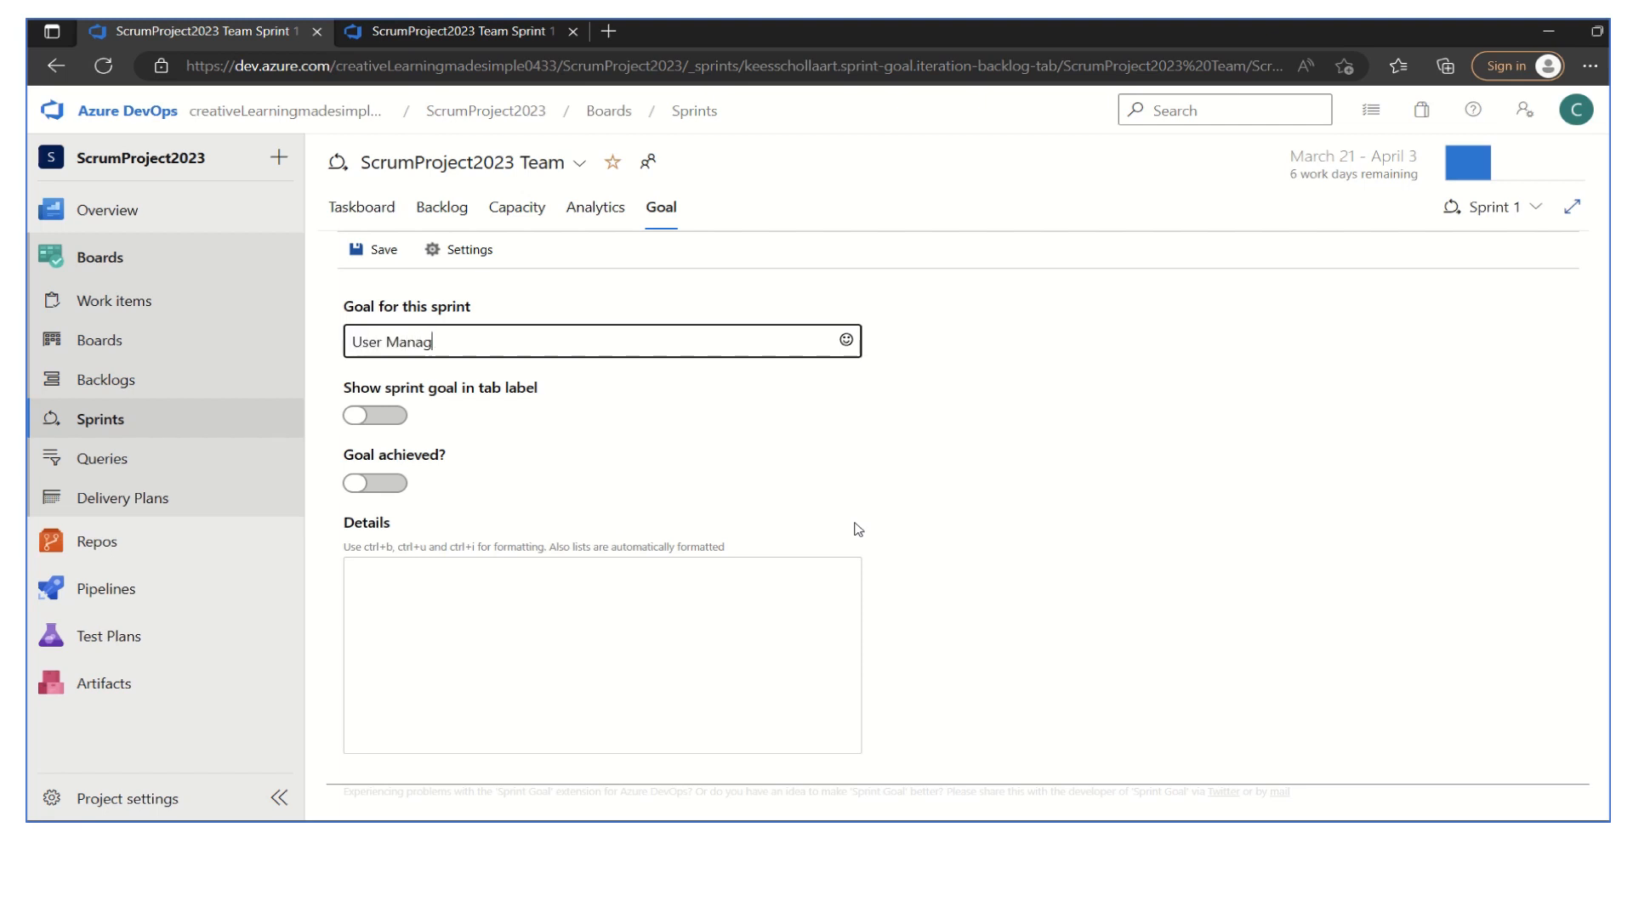
{"action": "type", "text": "ement fe"}
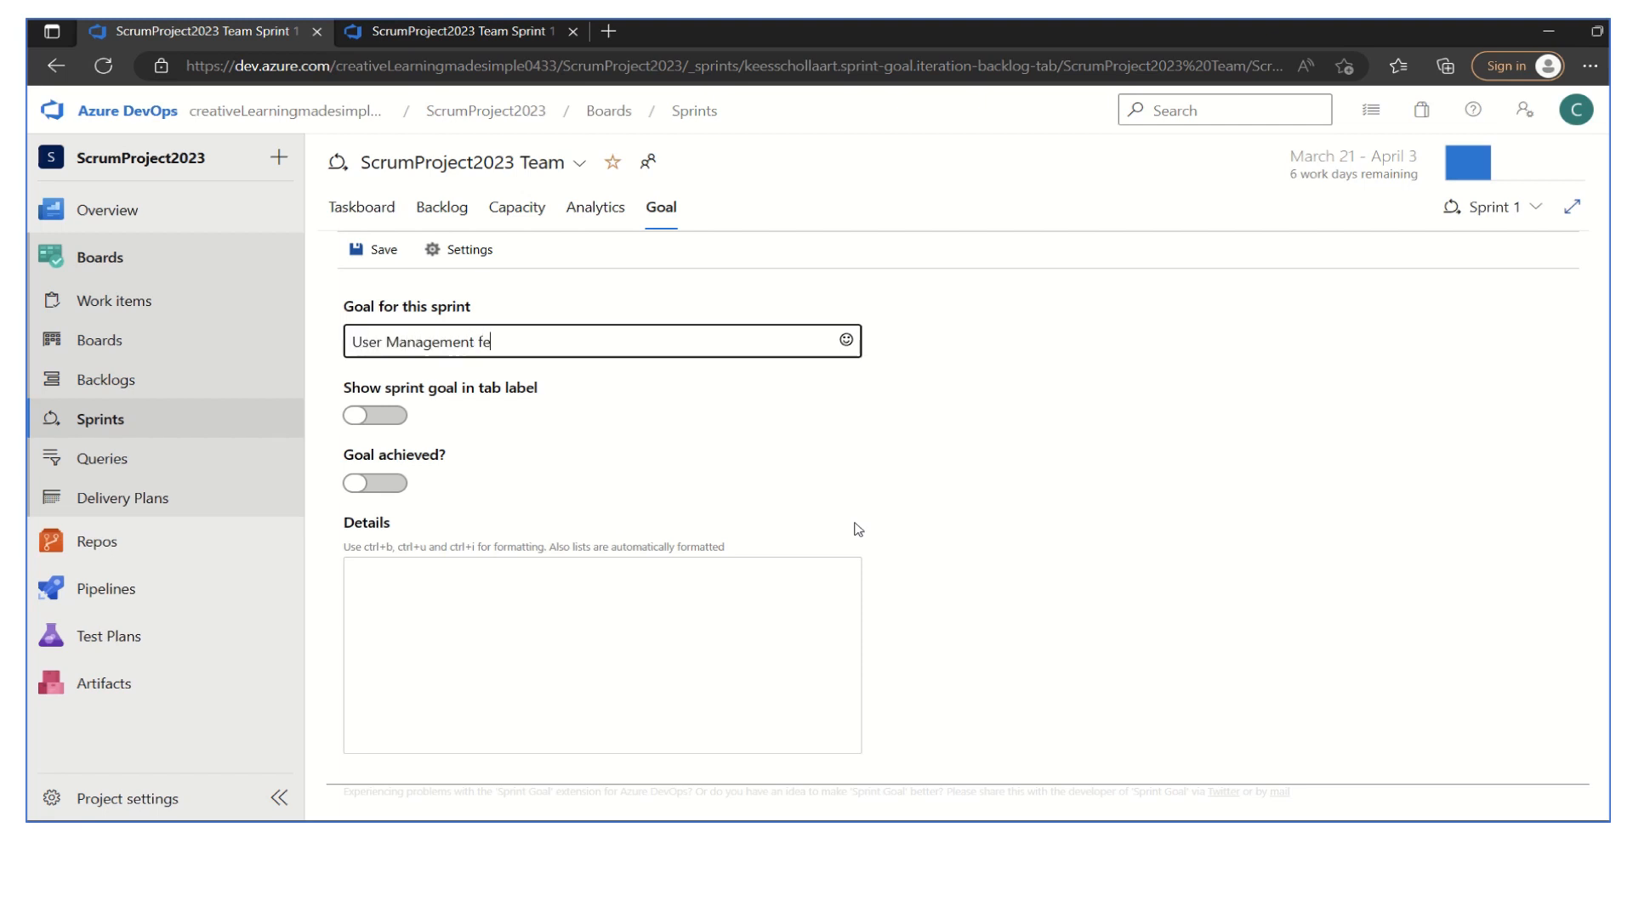
{"action": "type", "text": "ature Comple"}
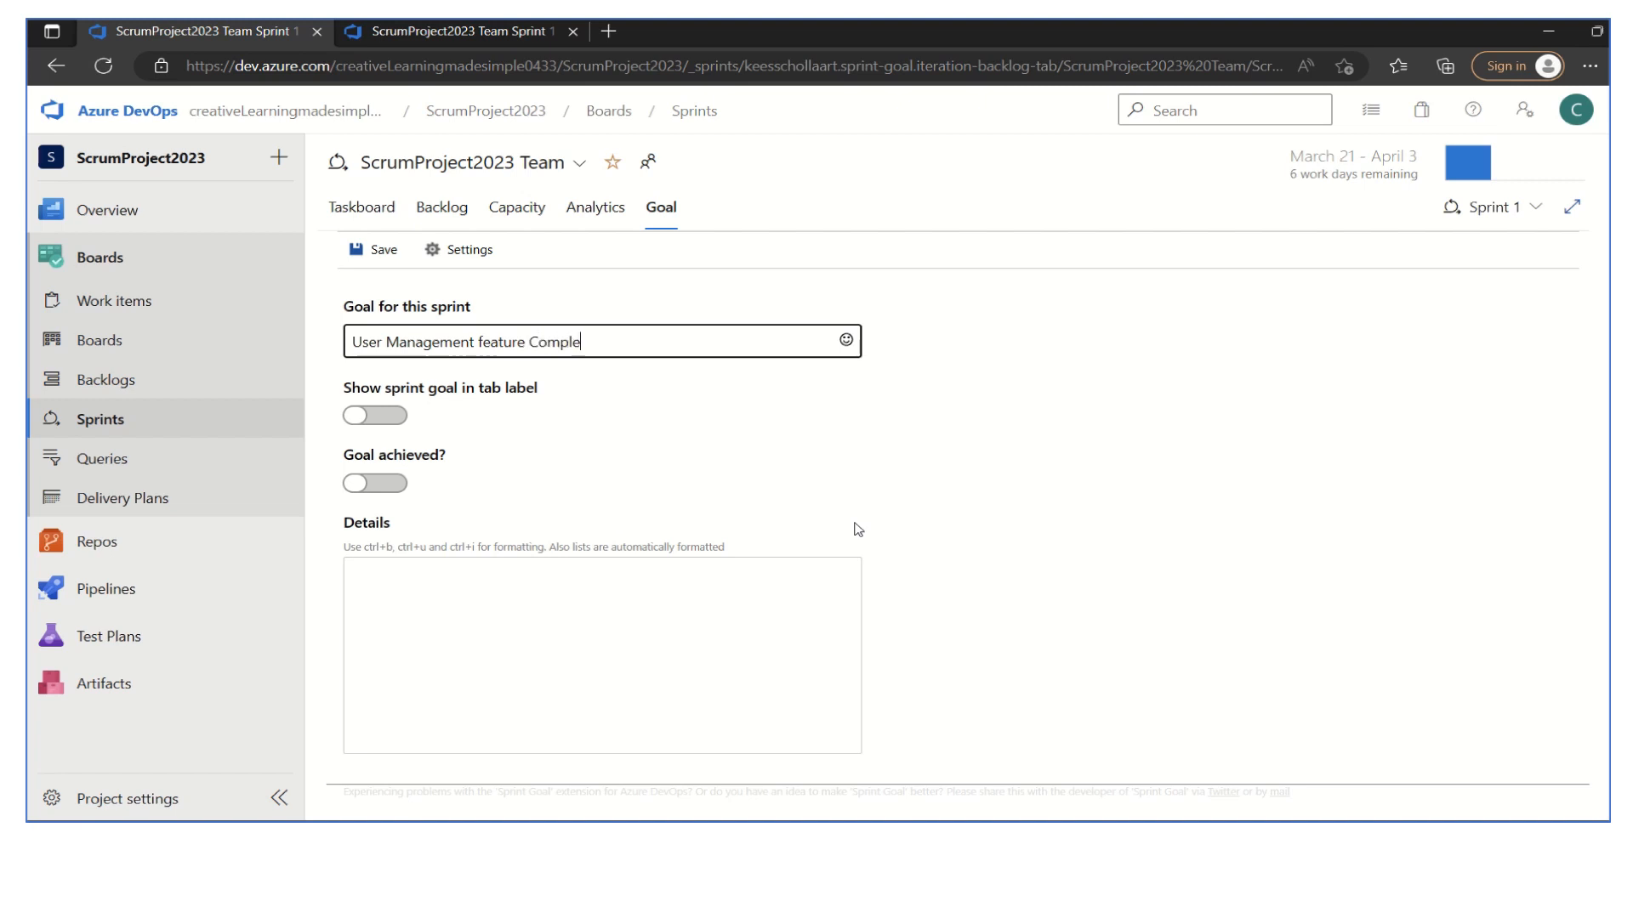
{"action": "type", "text": "tion"}
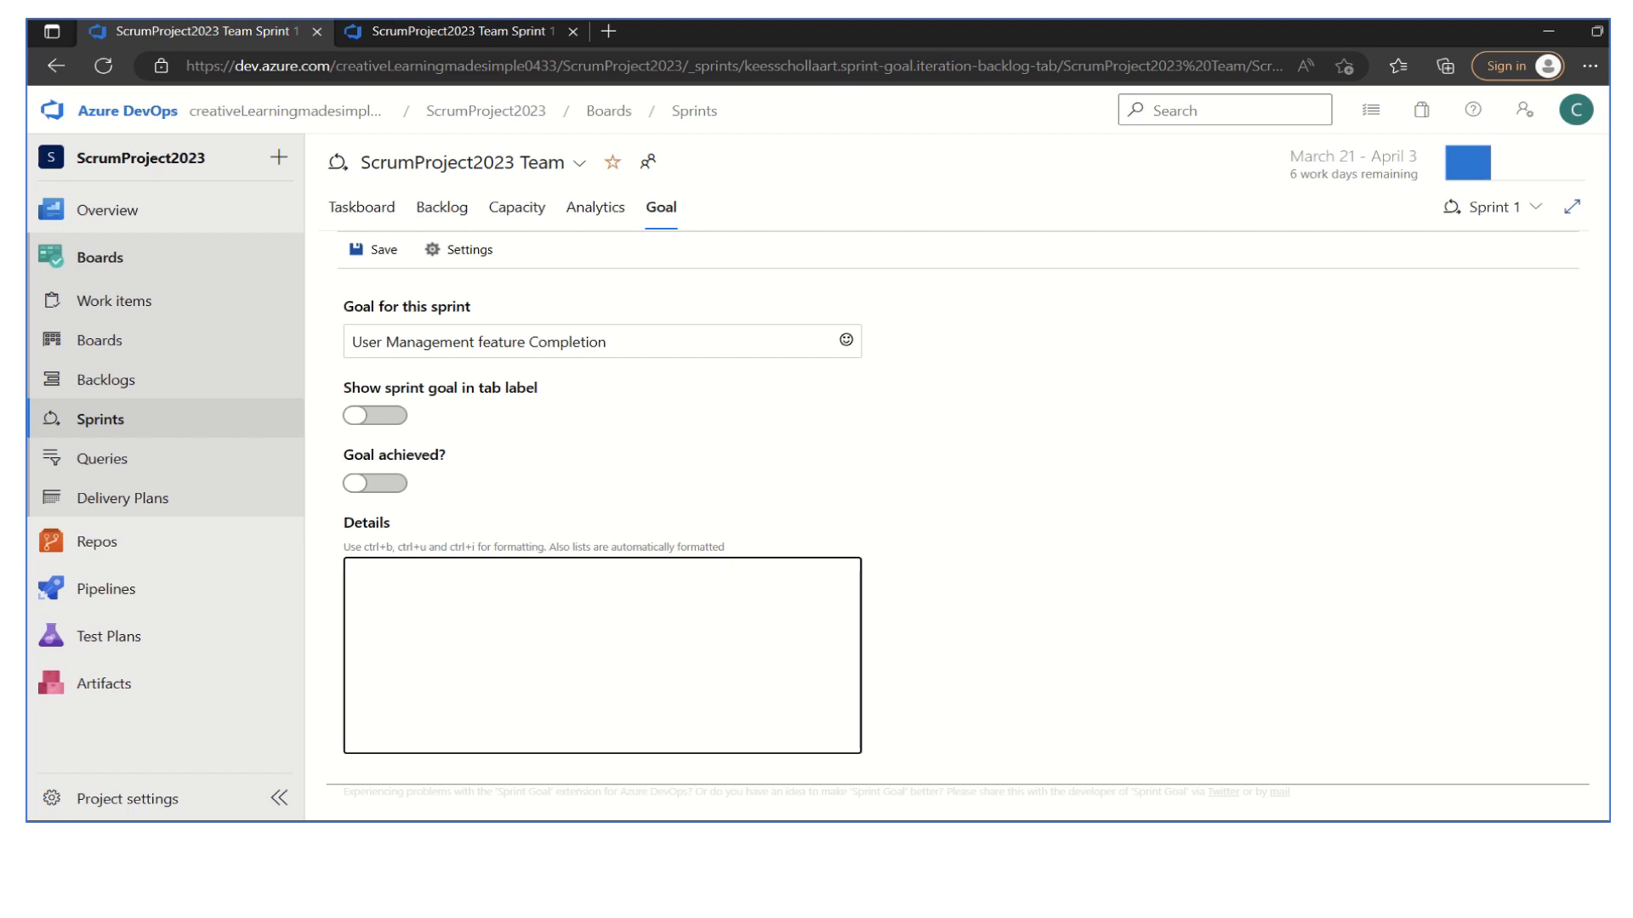
{"action": "mouse_move", "coordinate": [478, 406]}
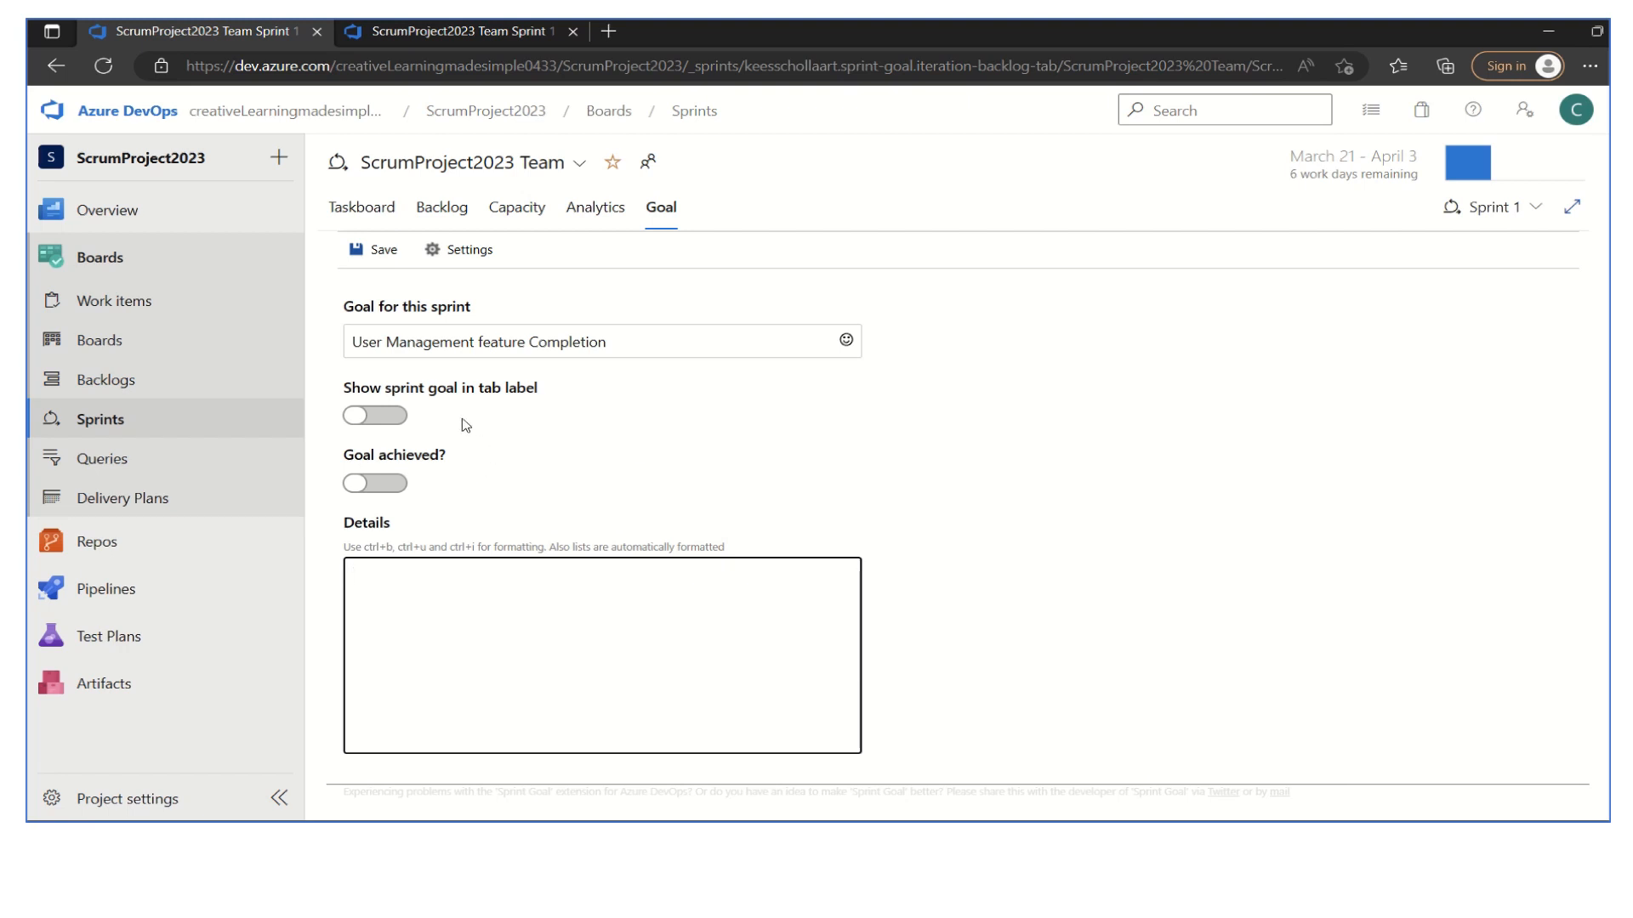
{"action": "mouse_move", "coordinate": [483, 423]}
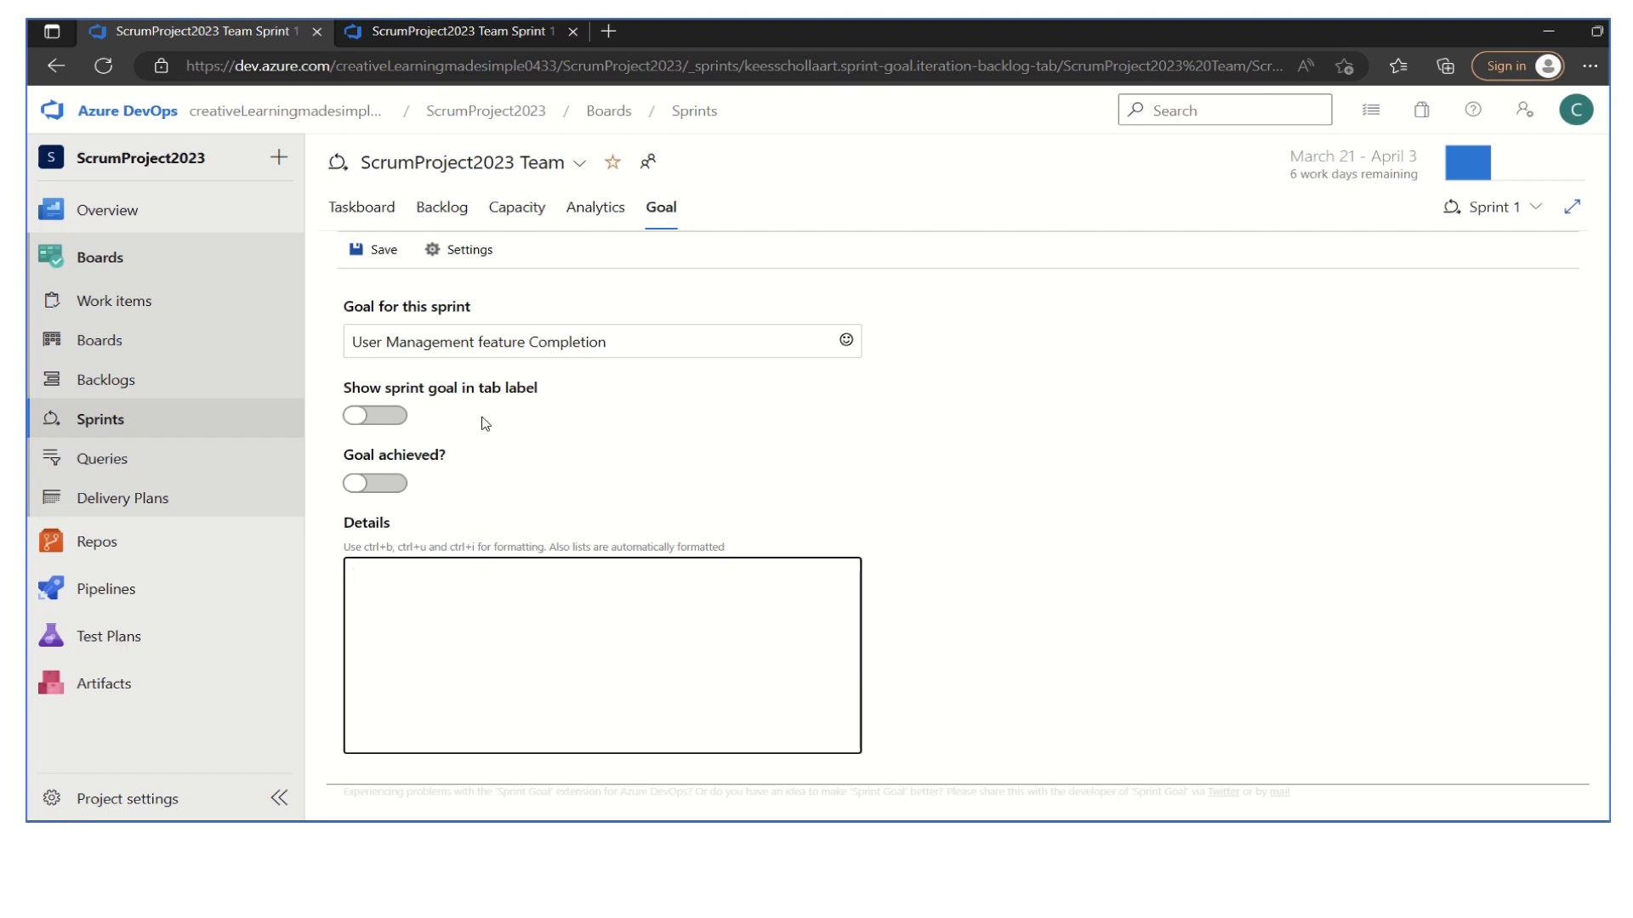
{"action": "mouse_move", "coordinate": [797, 496]}
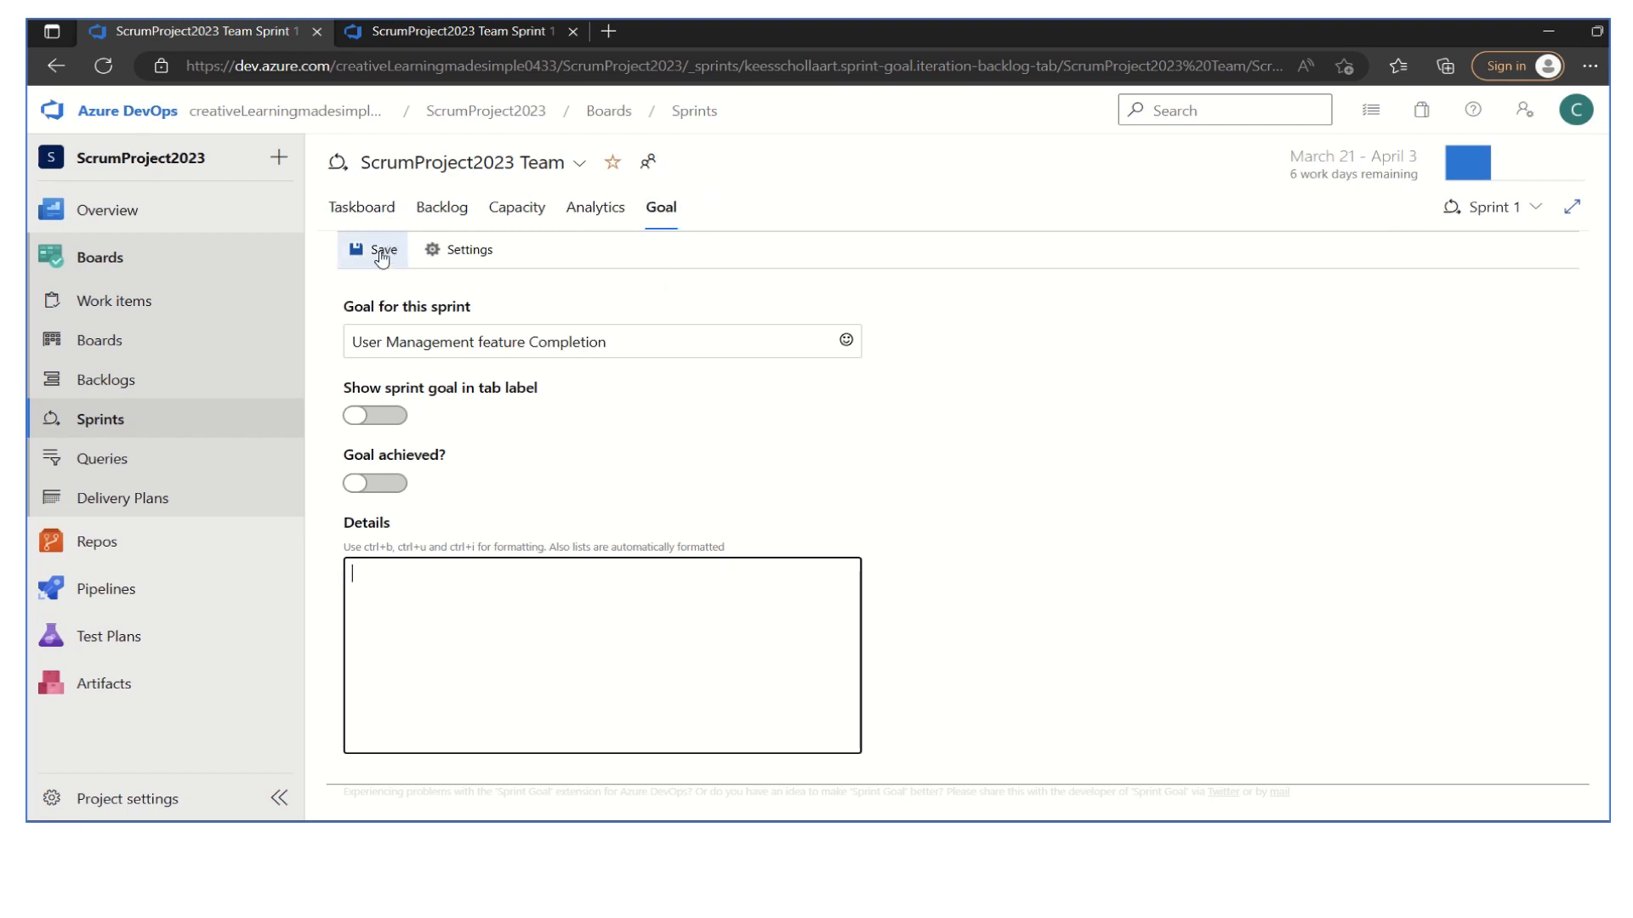
- Save the Sprint 1 goal, then revisit the Goal tab from Backlog to confirm it persisted
{"action": "left_click", "coordinate": [376, 249]}
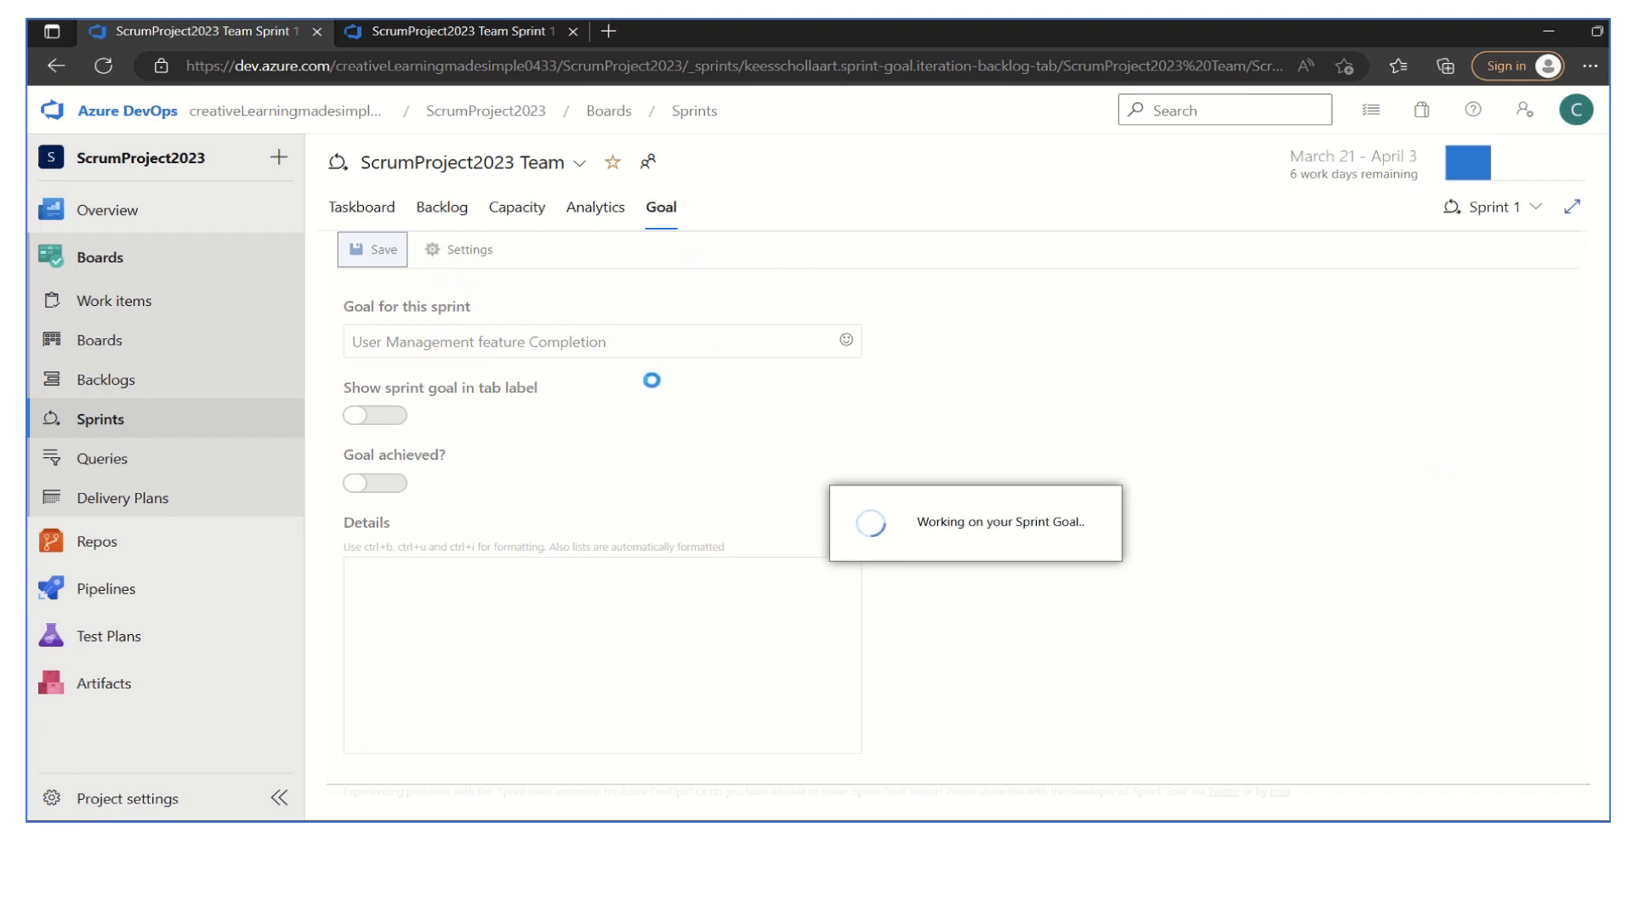
{"action": "left_click", "coordinate": [372, 250]}
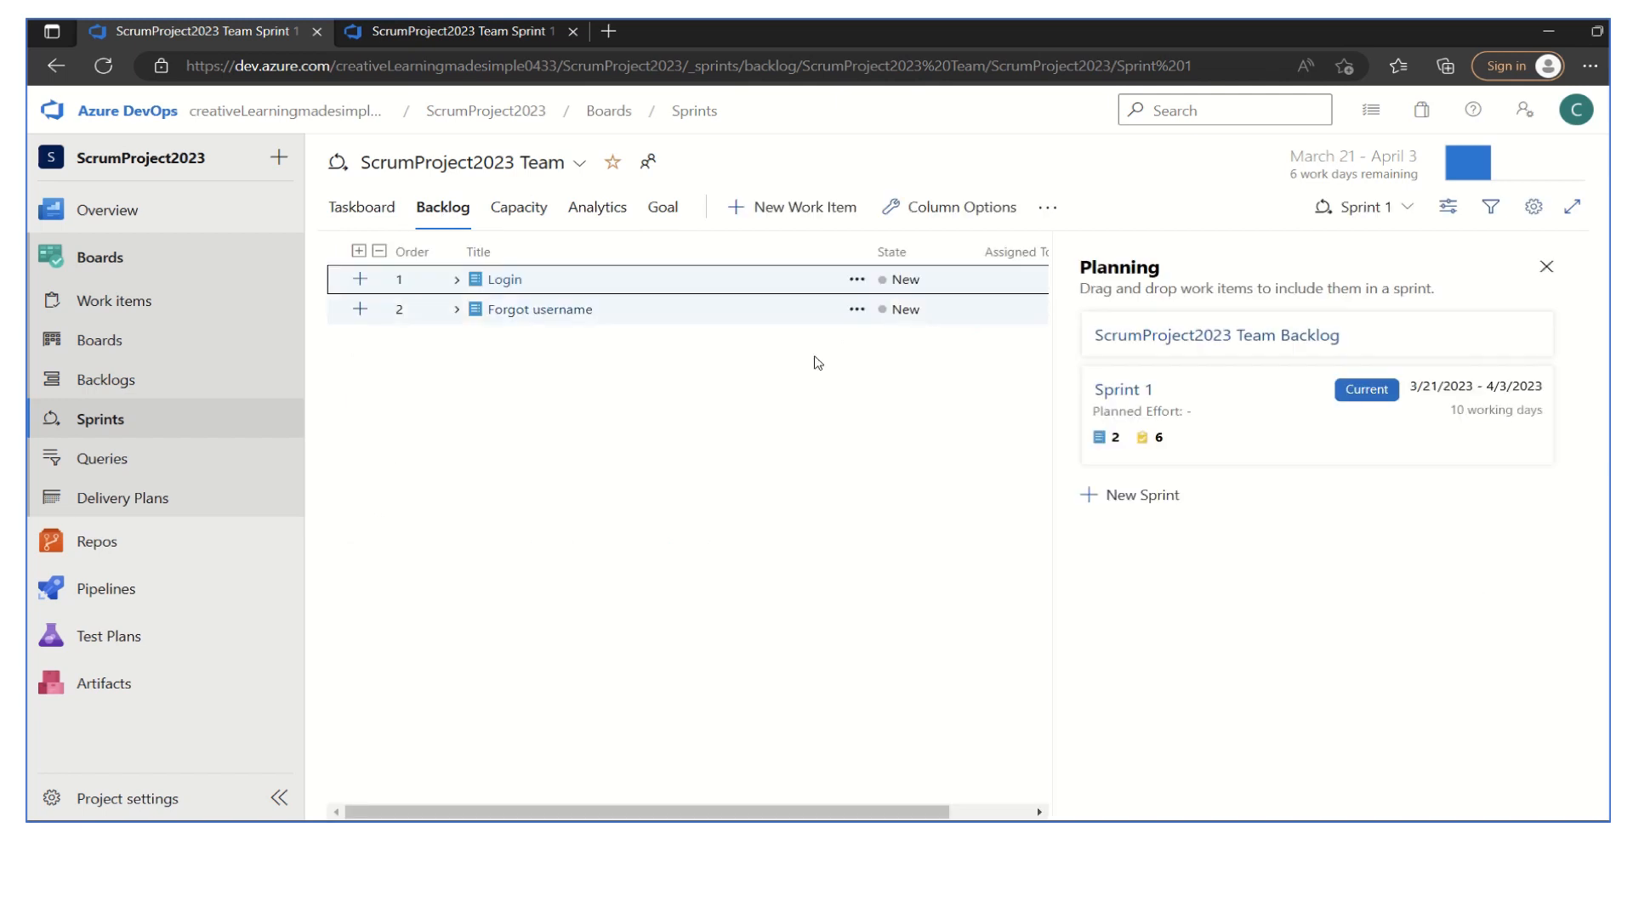
{"action": "left_click", "coordinate": [661, 207]}
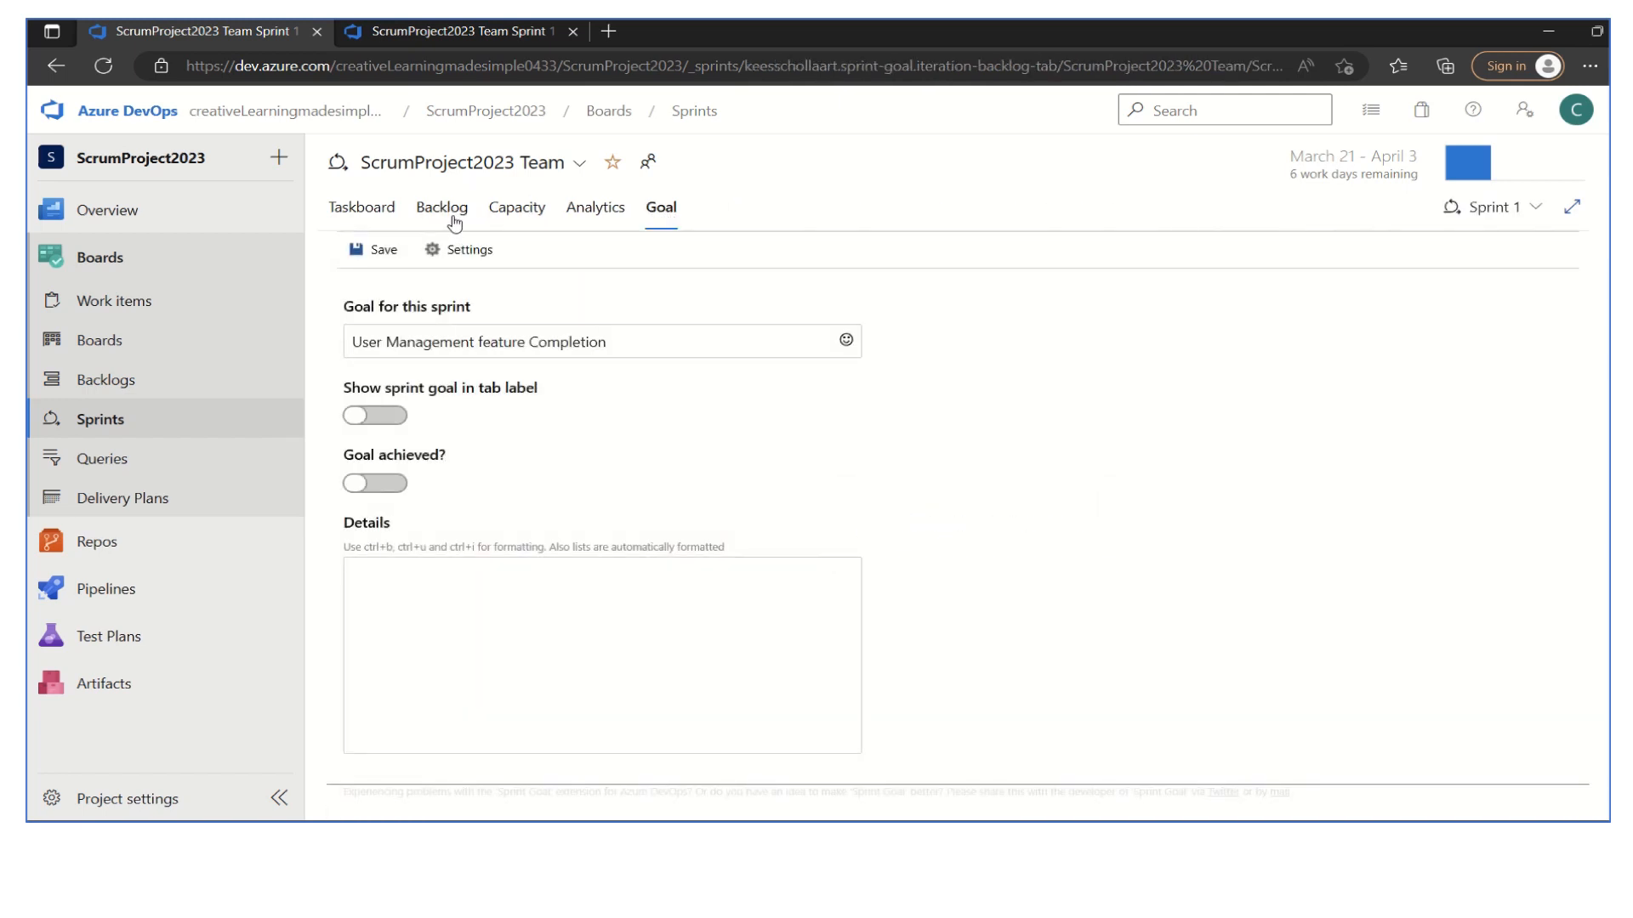
{"action": "mouse_move", "coordinate": [1516, 458]}
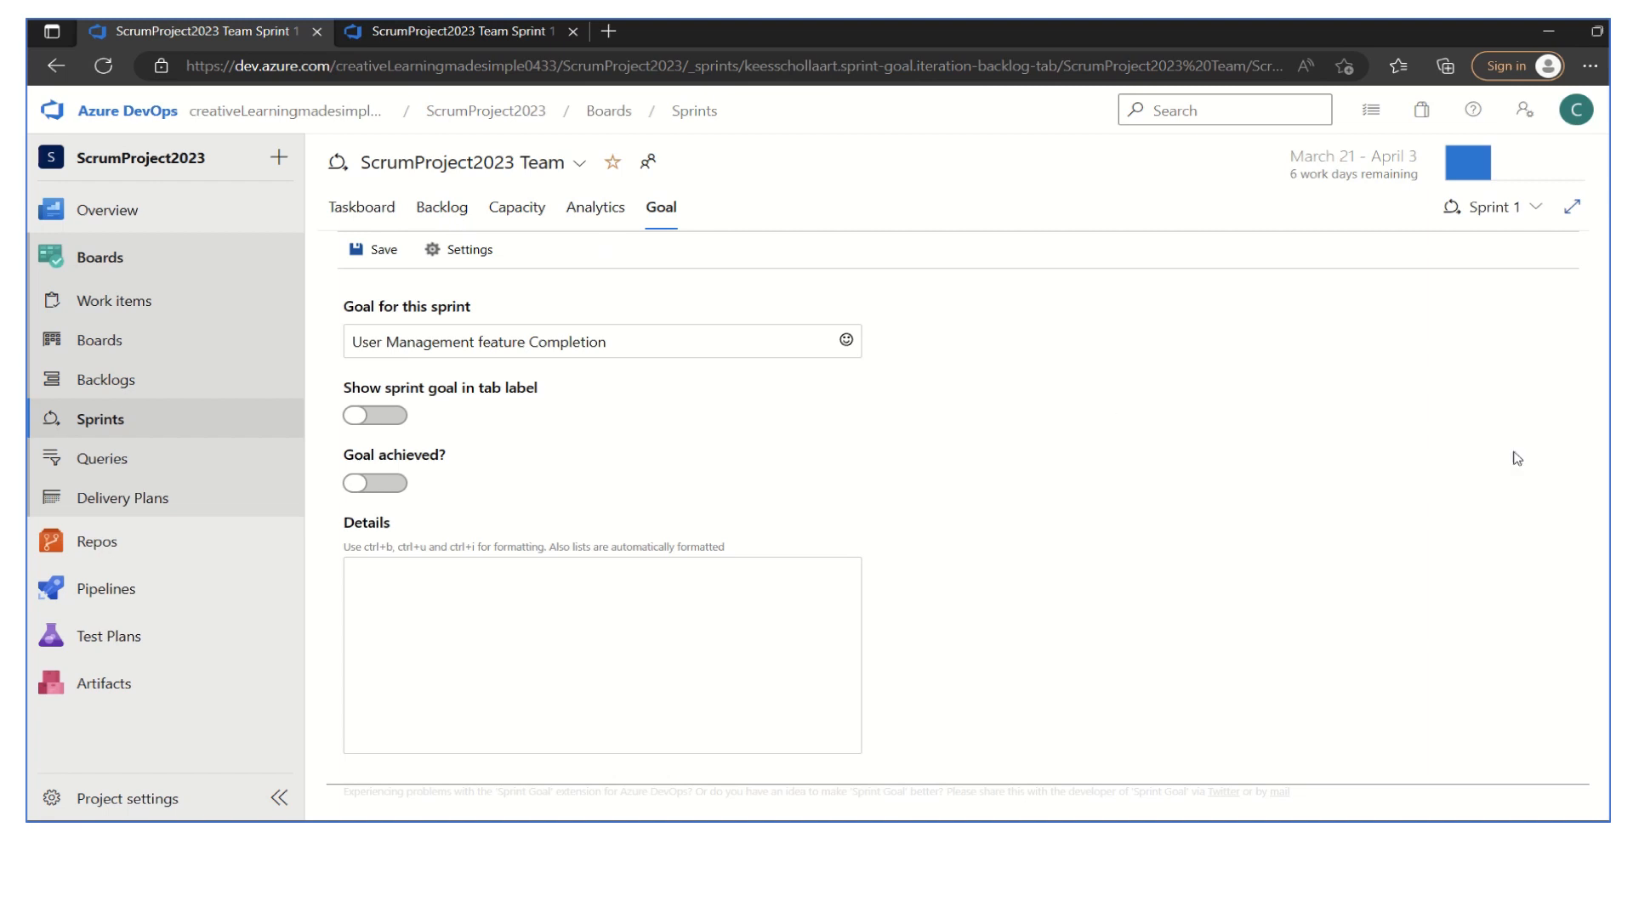